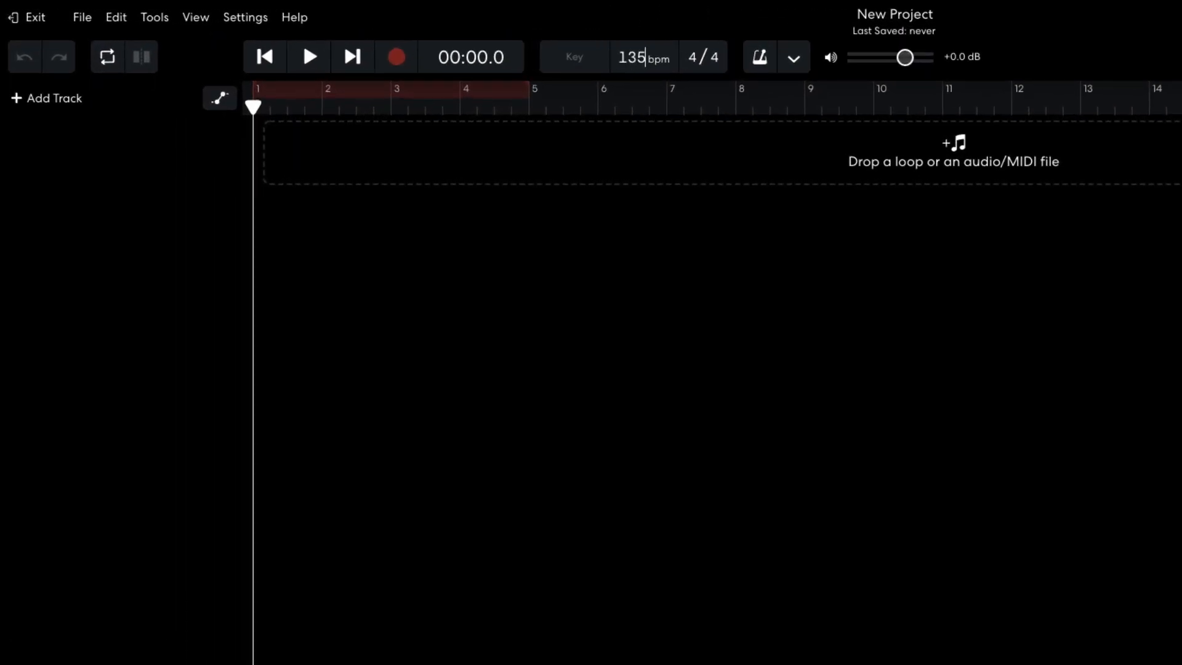
- Set the project key to G minor from the Key list
{"action": "left_click", "coordinate": [572, 56]}
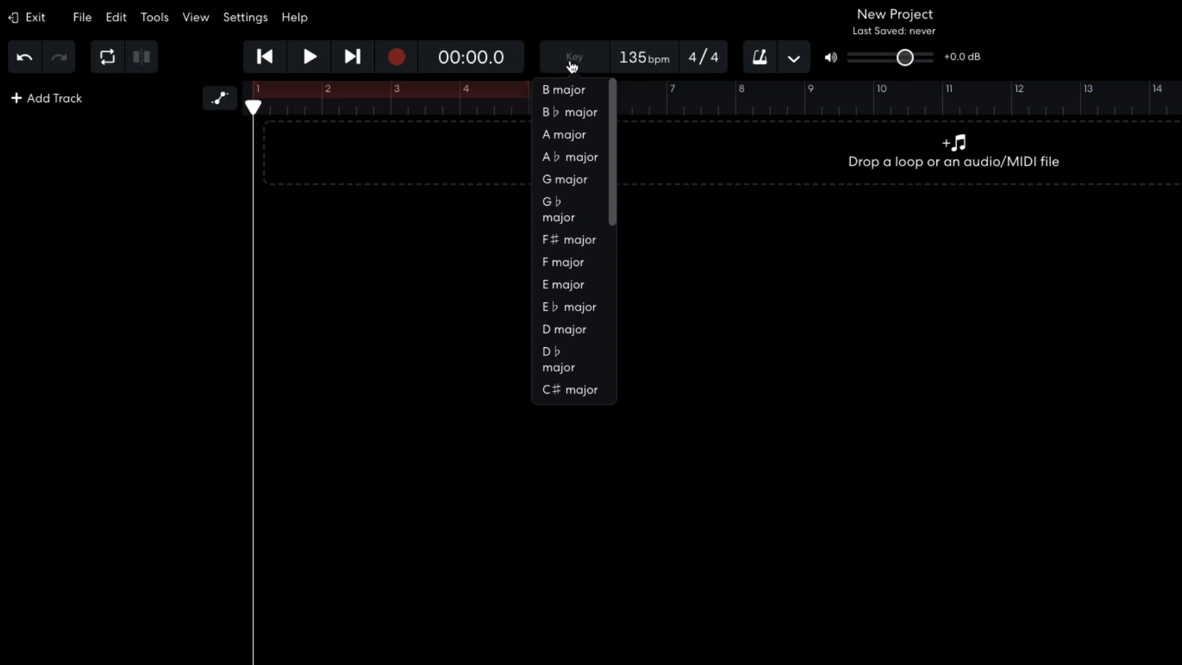
{"action": "scroll", "scroll_direction": "down", "scroll_amount": 3}
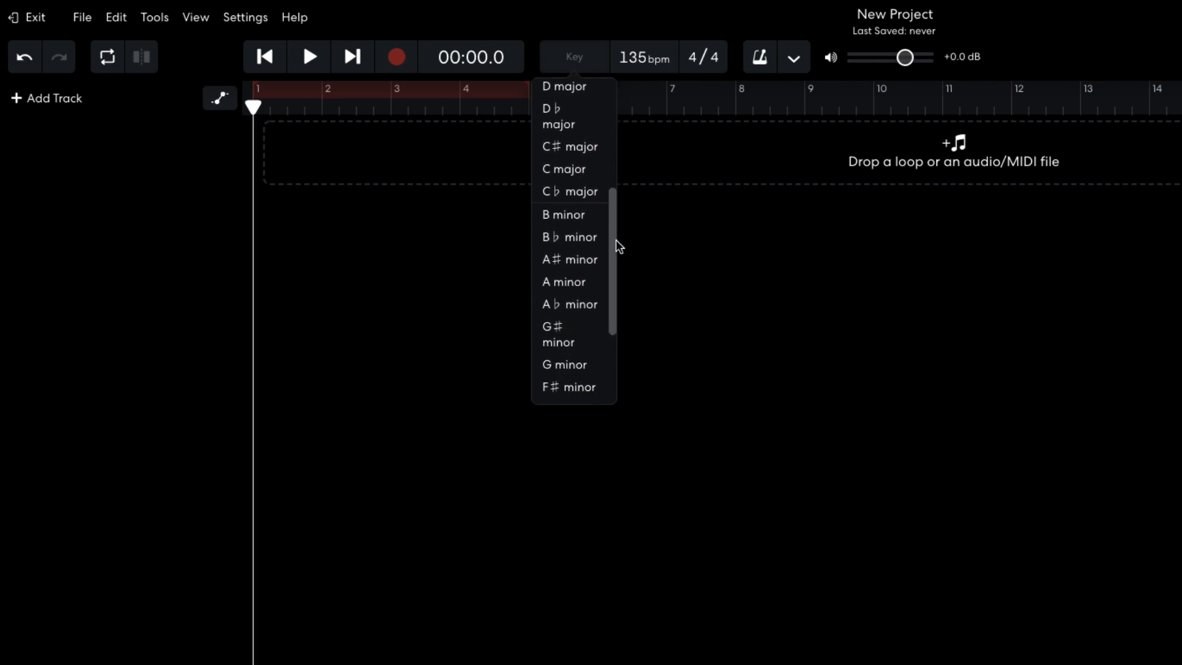
{"action": "left_click", "coordinate": [564, 364]}
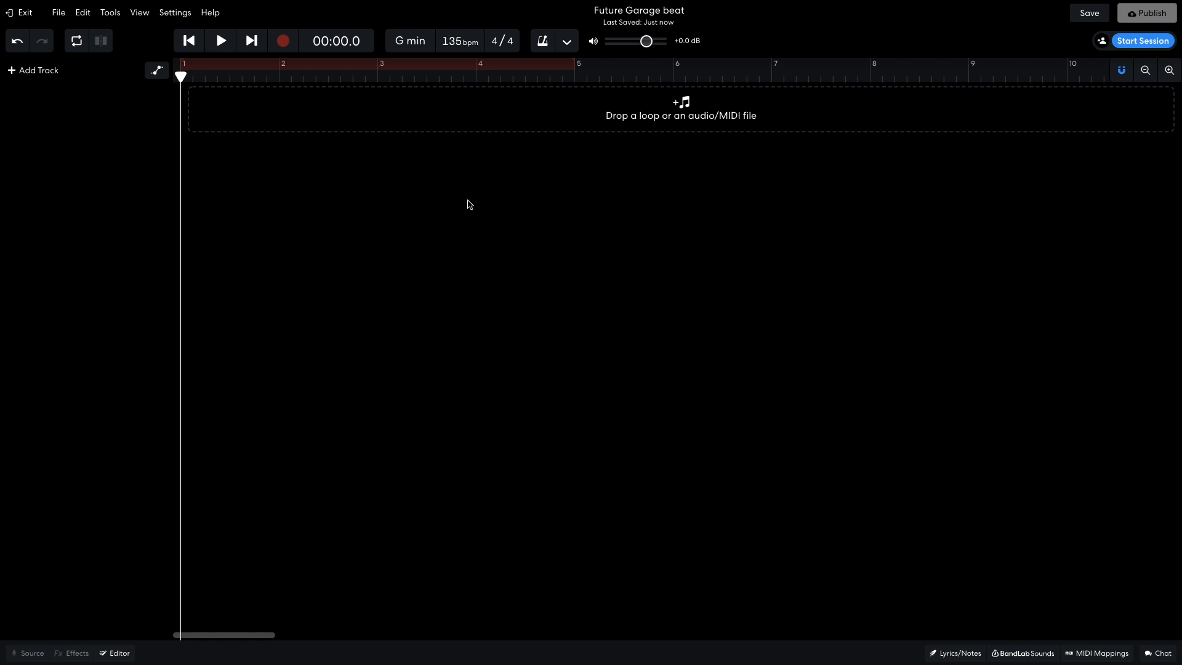
{"action": "mouse_move", "coordinate": [1024, 654]}
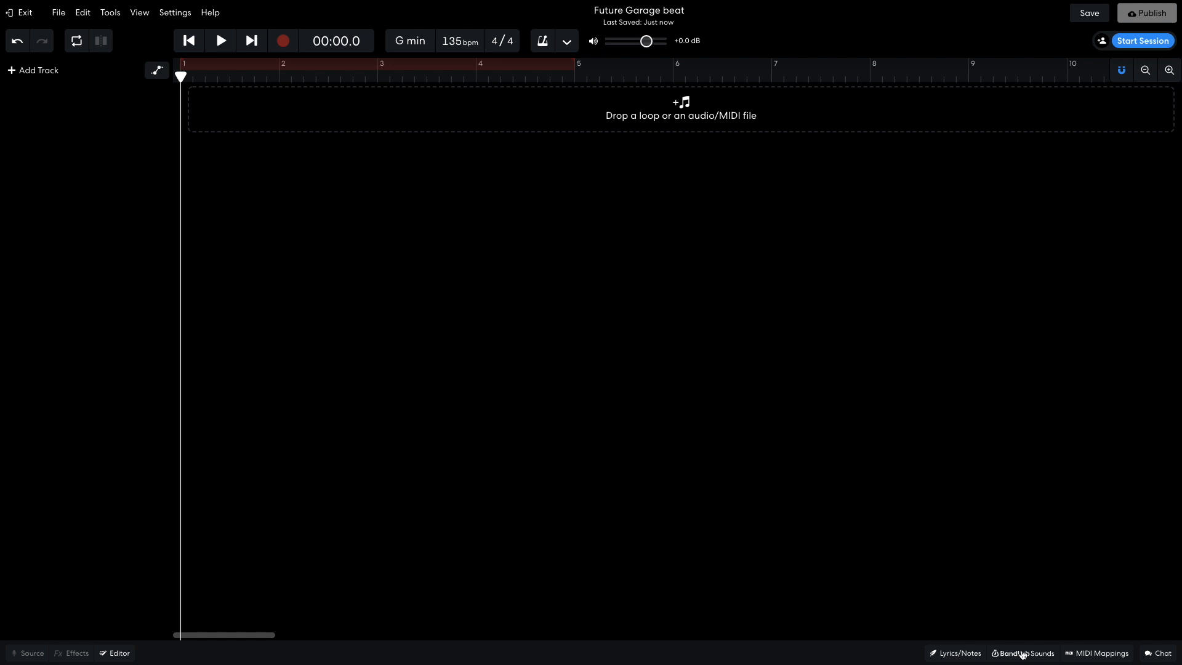
- Search the BandLab Sounds one-shot library for 'rim'
{"action": "left_click", "coordinate": [1022, 652]}
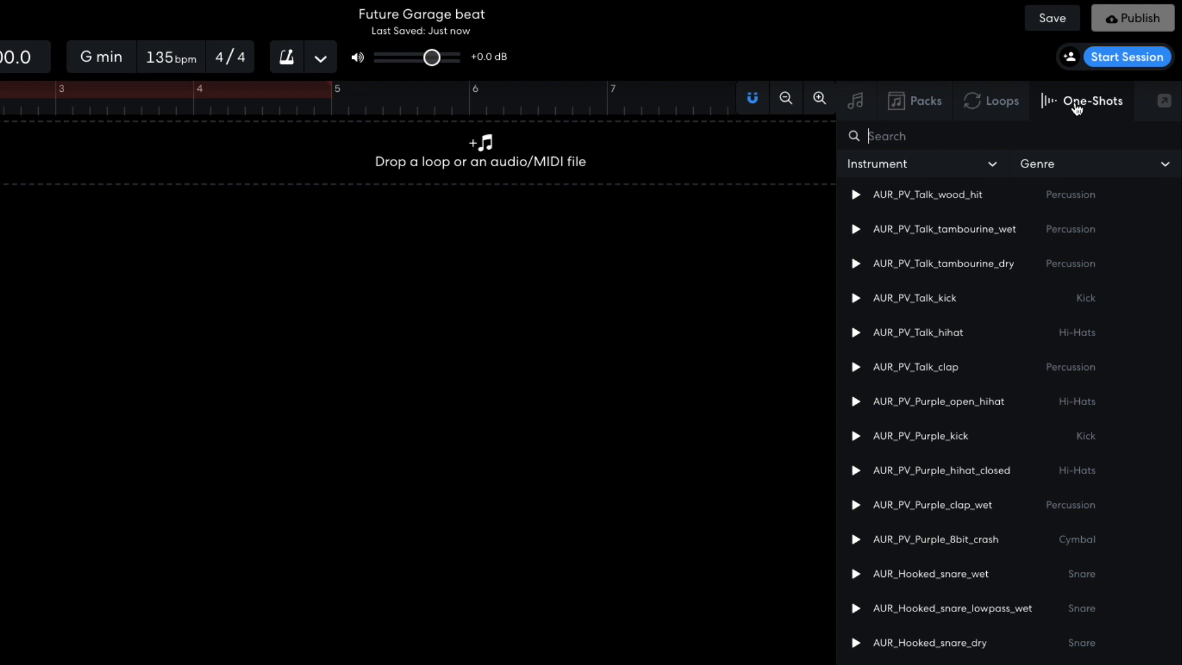
{"action": "type", "text": "rim"}
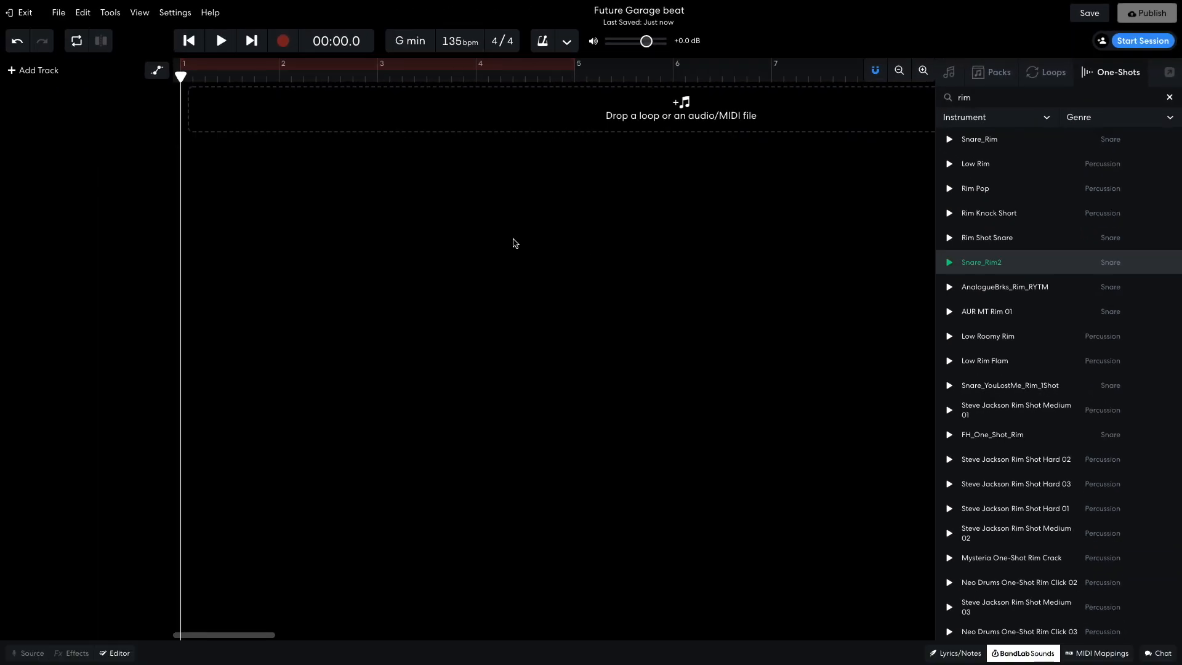
- Create a Sampler track and load Snare_Rim2 onto its first pad
{"action": "left_click", "coordinate": [32, 70]}
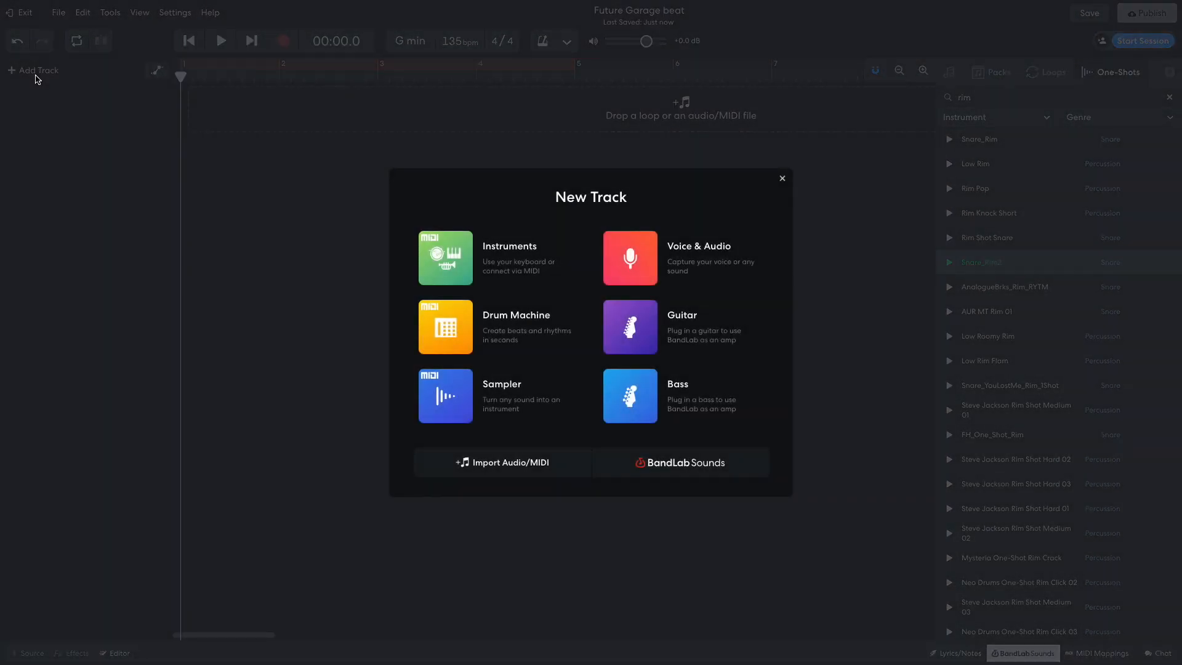
{"action": "left_click", "coordinate": [445, 395]}
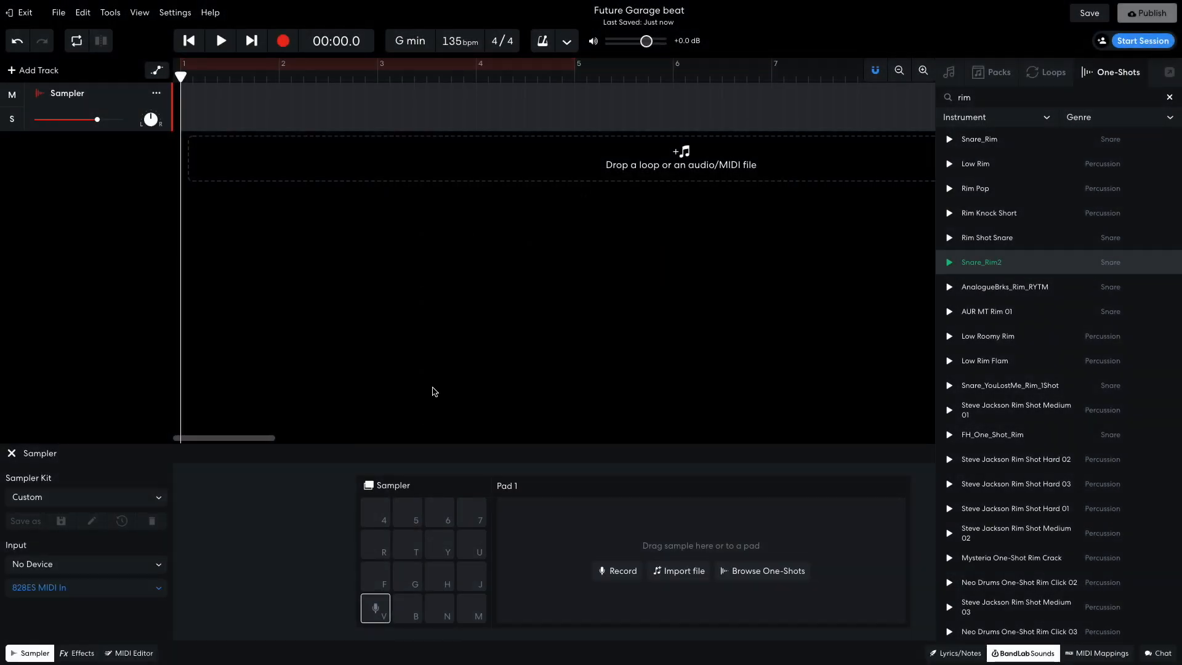
{"action": "left_click_drag", "start_coordinate": [982, 261], "coordinate": [650, 421]}
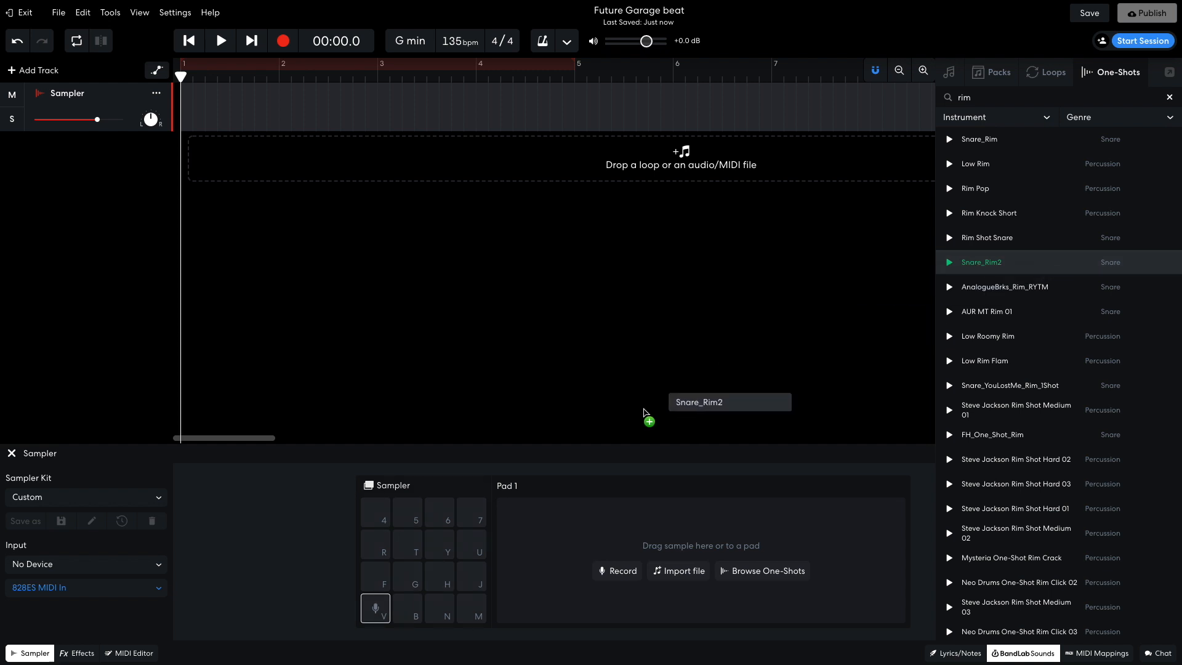
{"action": "left_click_drag", "start_coordinate": [725, 402], "coordinate": [375, 608]}
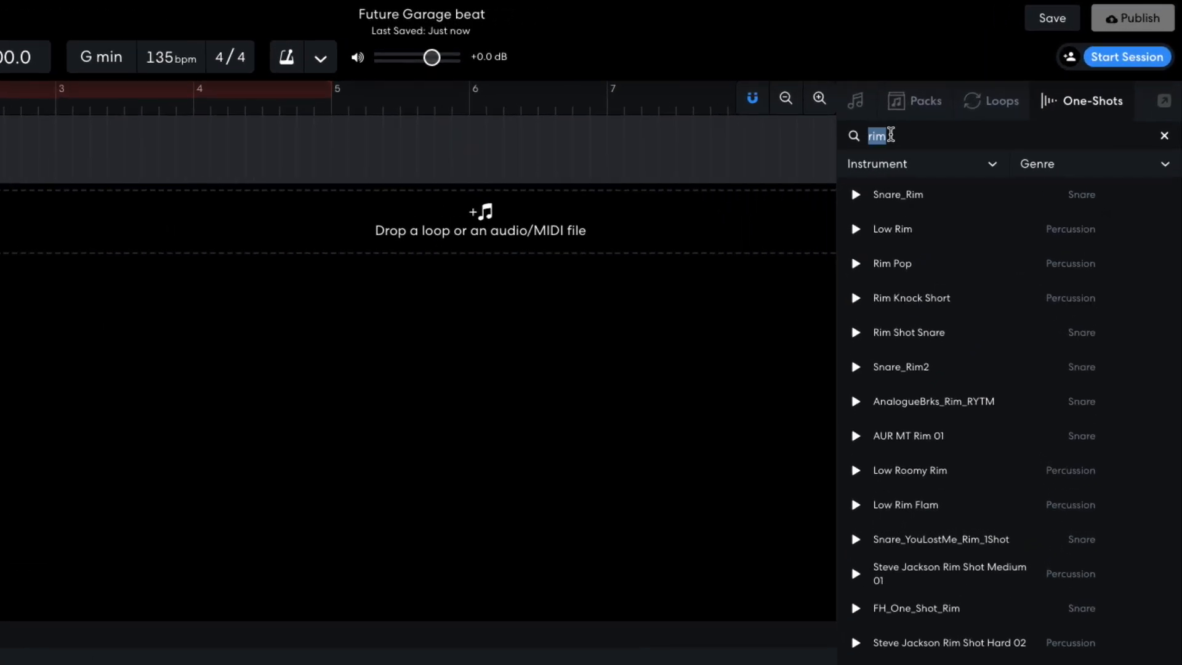
- Search 'kick', put Kick_504 on the second pad and rename the track Drums
{"action": "type", "text": "kick"}
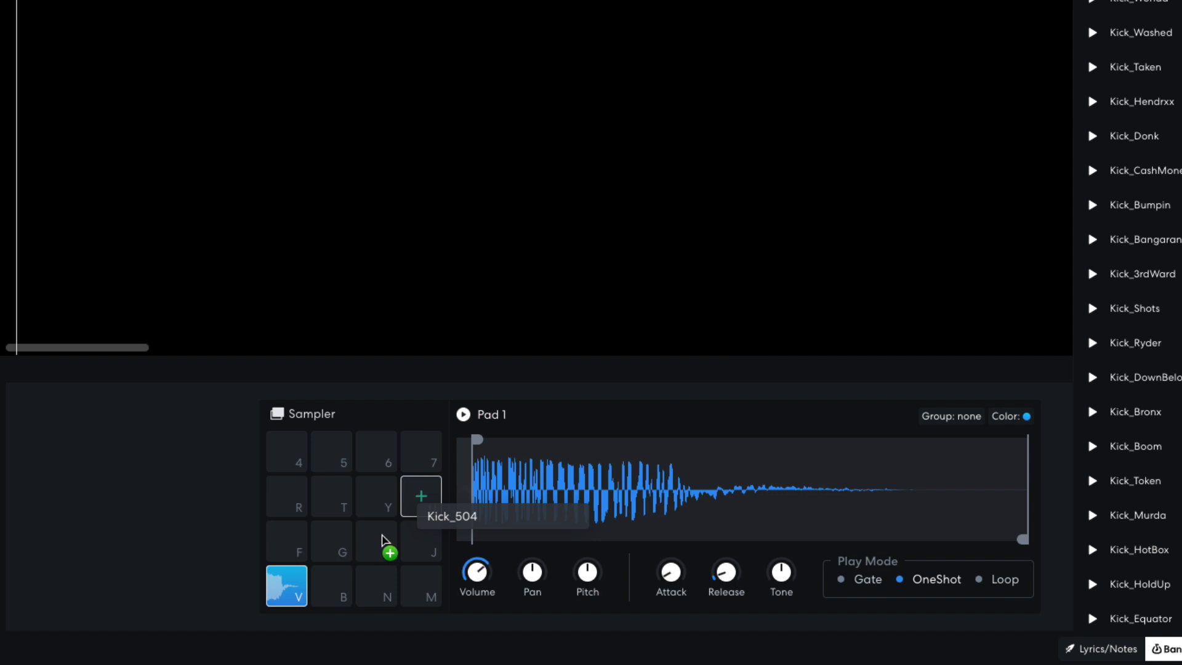
{"action": "left_click", "coordinate": [330, 587]}
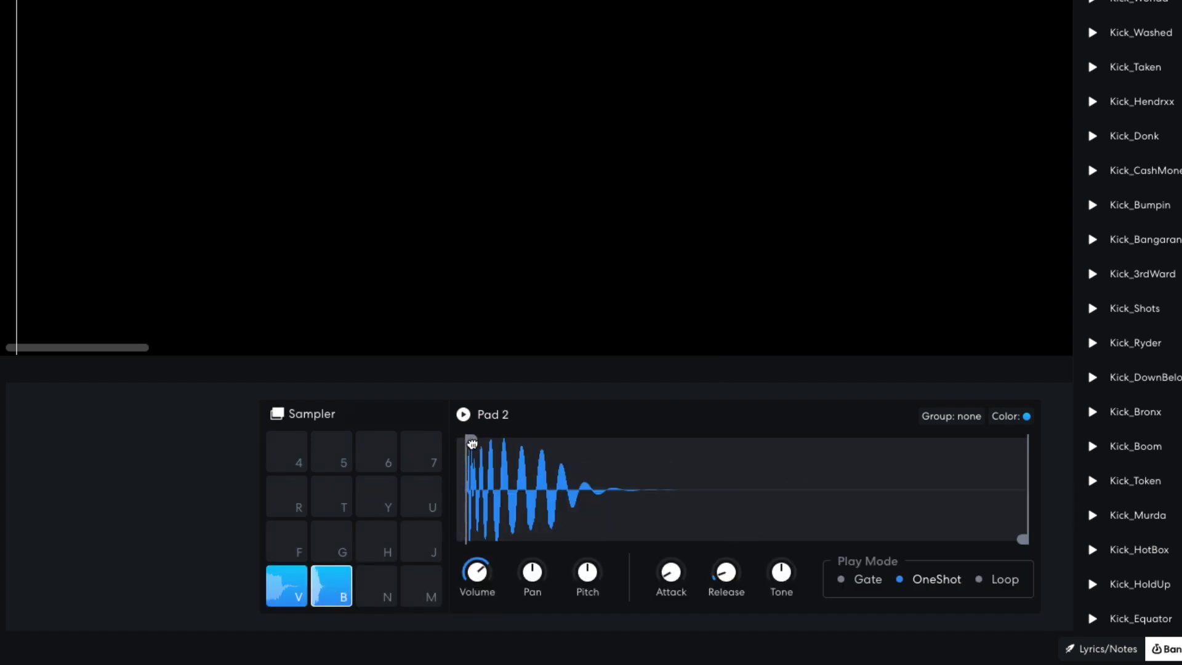
{"action": "left_click", "coordinate": [463, 415]}
{"action": "type", "text": "hat"}
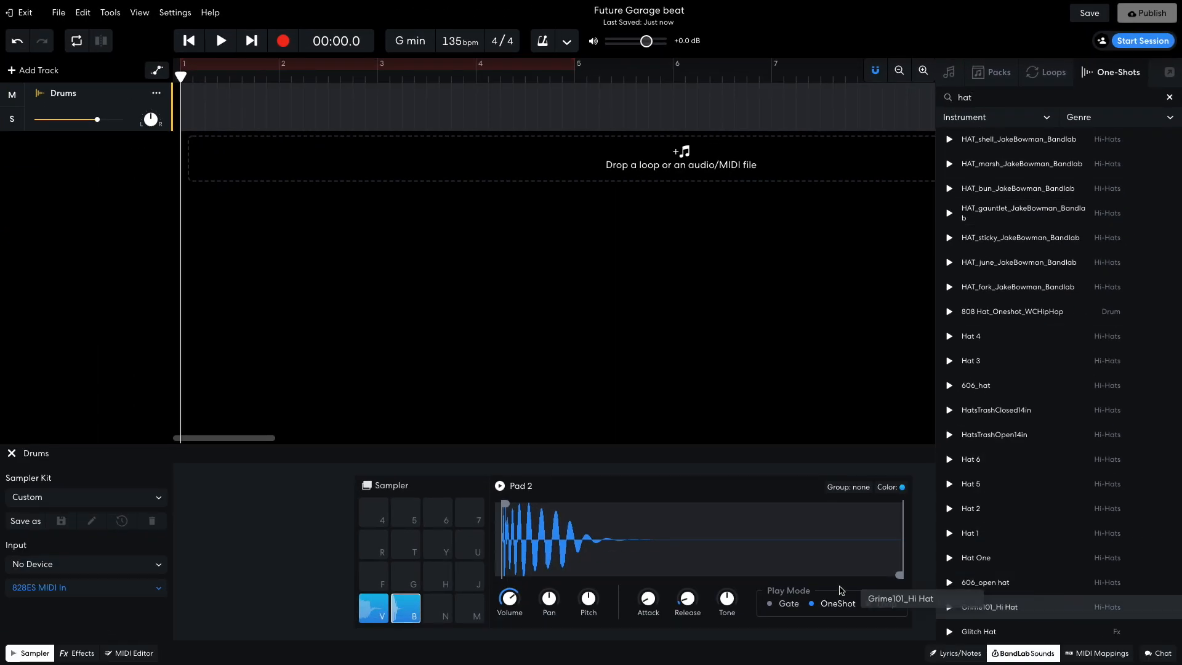
- Load Grime101_Hi Hat onto pad N and adjust the hi-hat pad's volume
{"action": "left_click", "coordinate": [436, 609]}
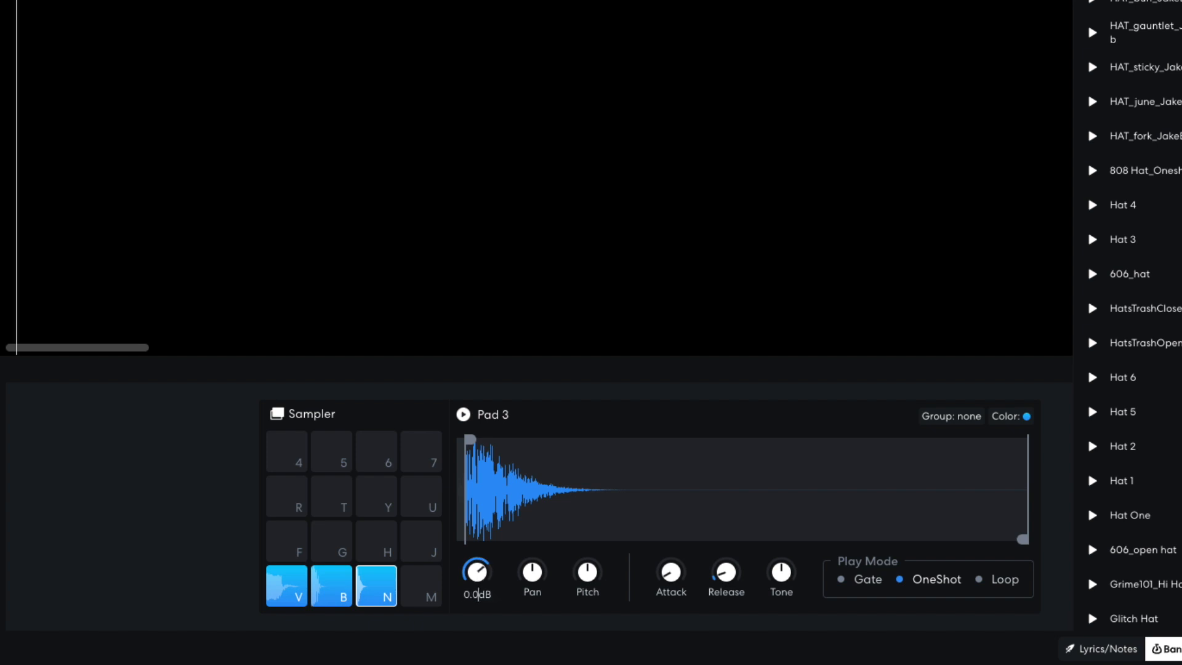
{"action": "left_click_drag", "start_coordinate": [476, 567], "coordinate": [475, 584]}
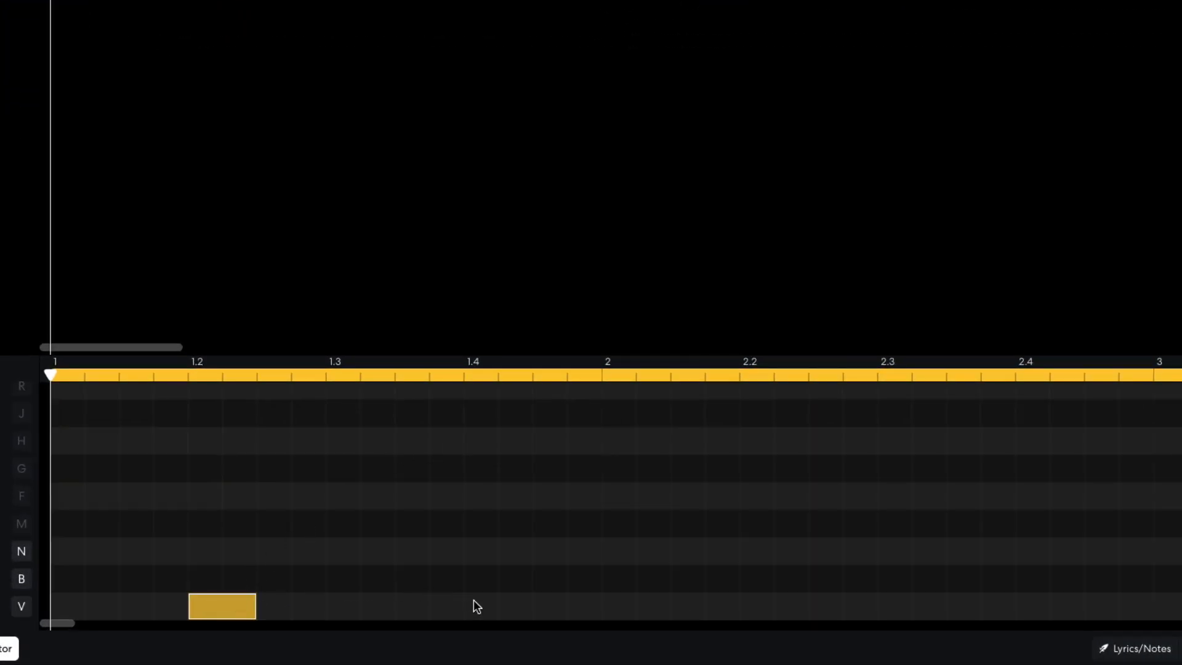
- Draw a rim shot on beat two and a run of sixteenth hi-hats across the bar
{"action": "left_click", "coordinate": [497, 606]}
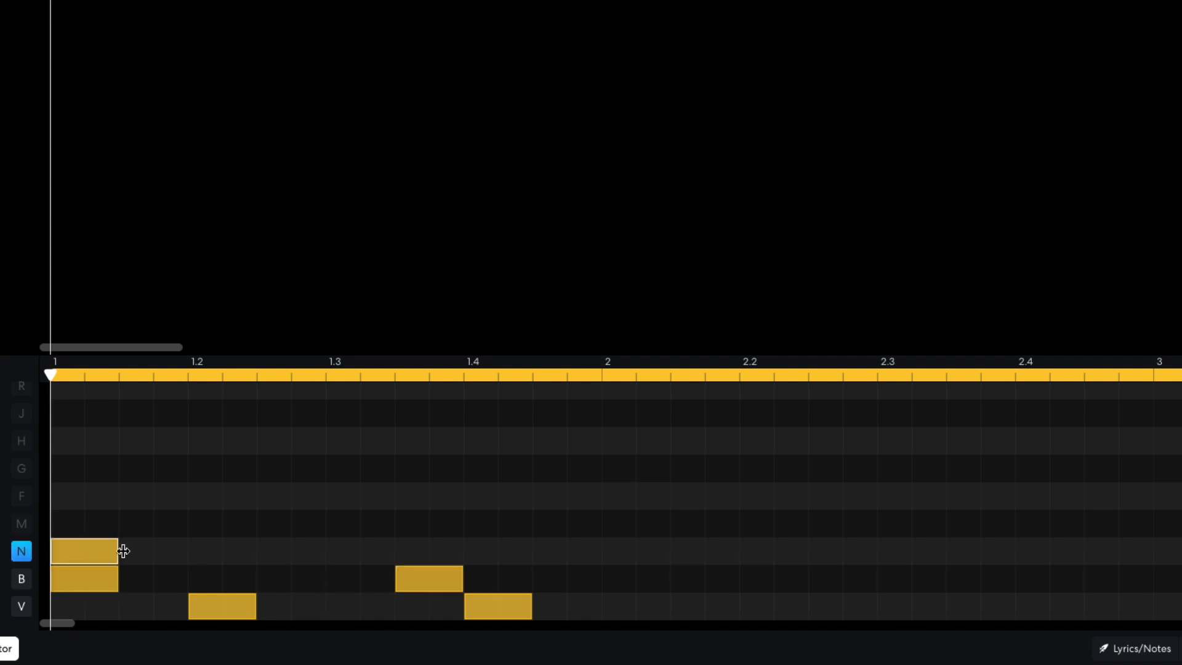
{"action": "left_click_drag", "start_coordinate": [117, 550], "coordinate": [257, 551]}
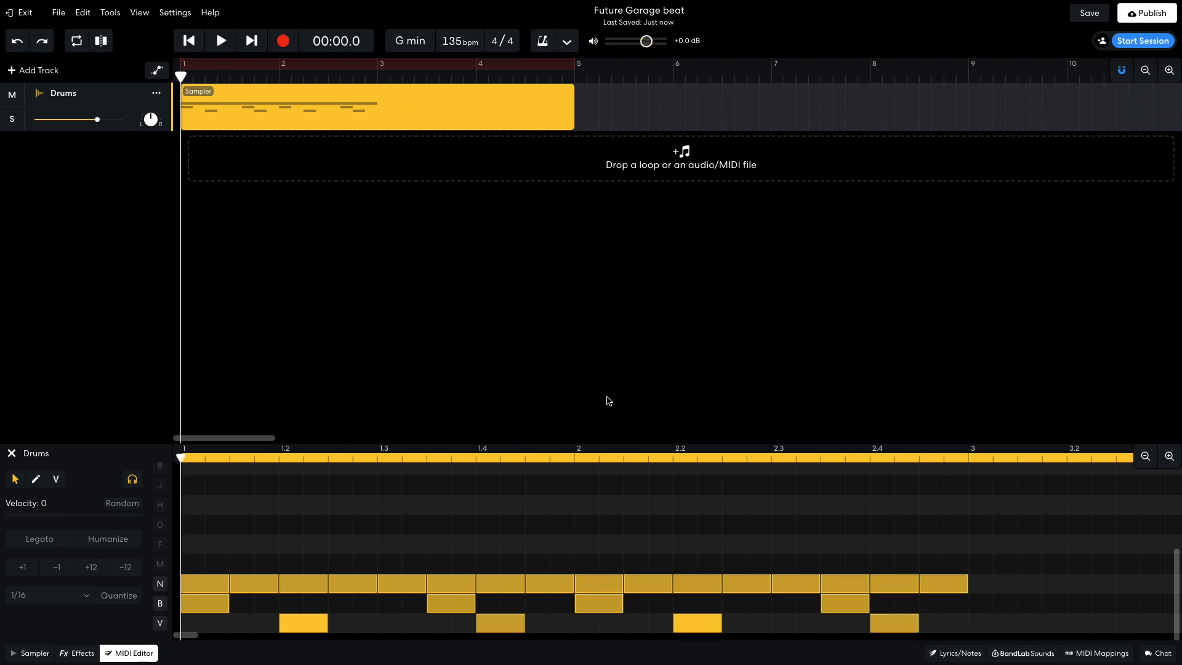
- Audition the pattern, then add a drum hit in bar three of the extended clip
{"action": "left_click", "coordinate": [139, 12]}
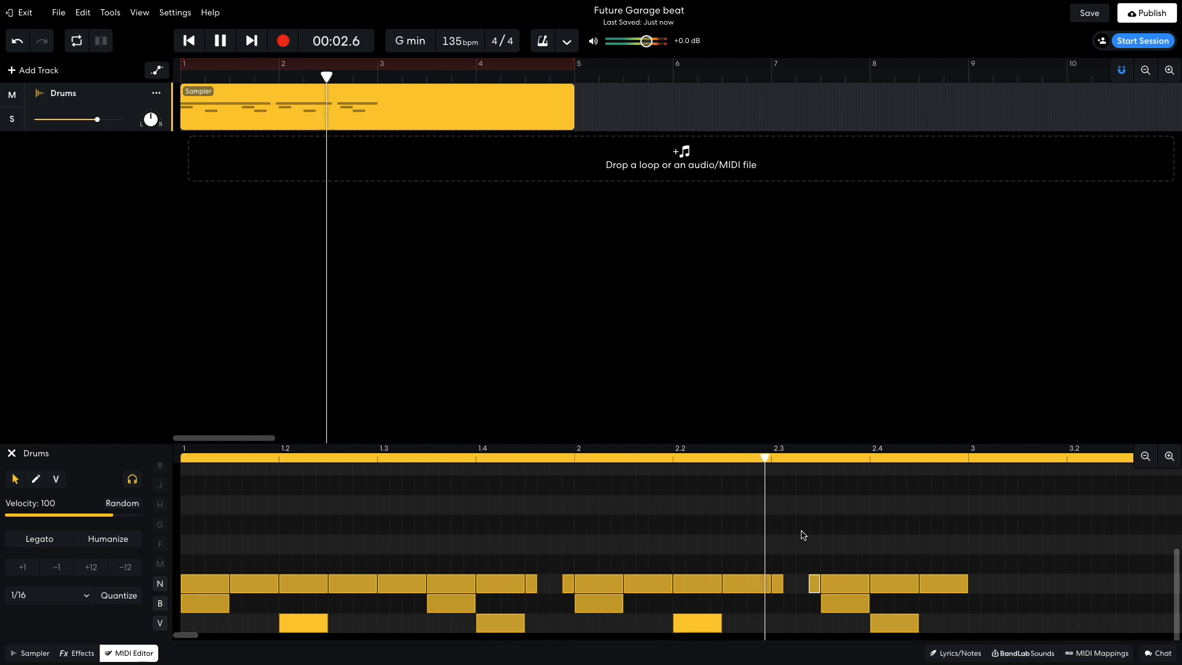
{"action": "left_click", "coordinate": [221, 41]}
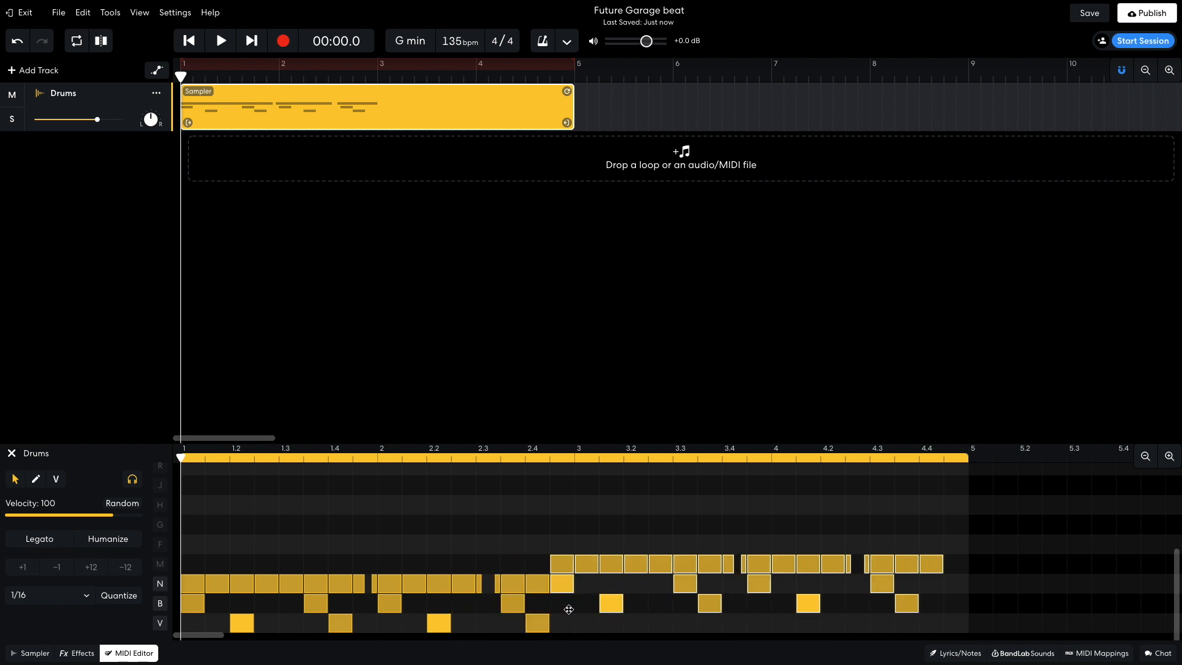
{"action": "left_click", "coordinate": [221, 41]}
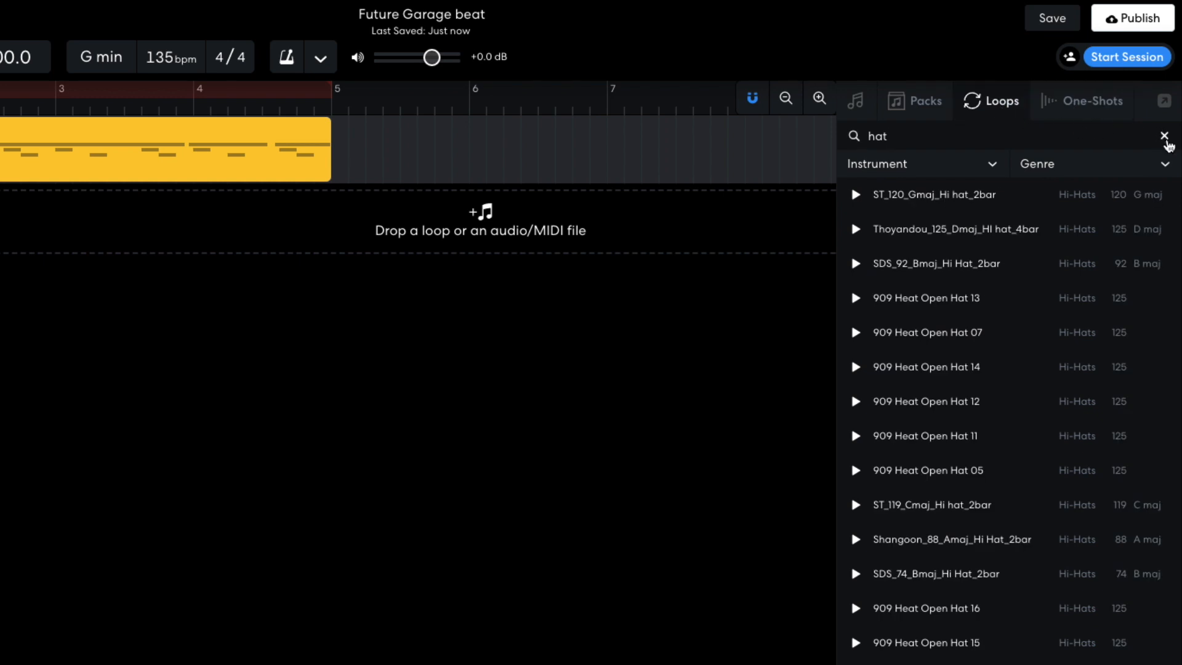
- Filter loops to Voice > Pop / RnB to find the G minor acapella loop
{"action": "left_click", "coordinate": [1171, 135]}
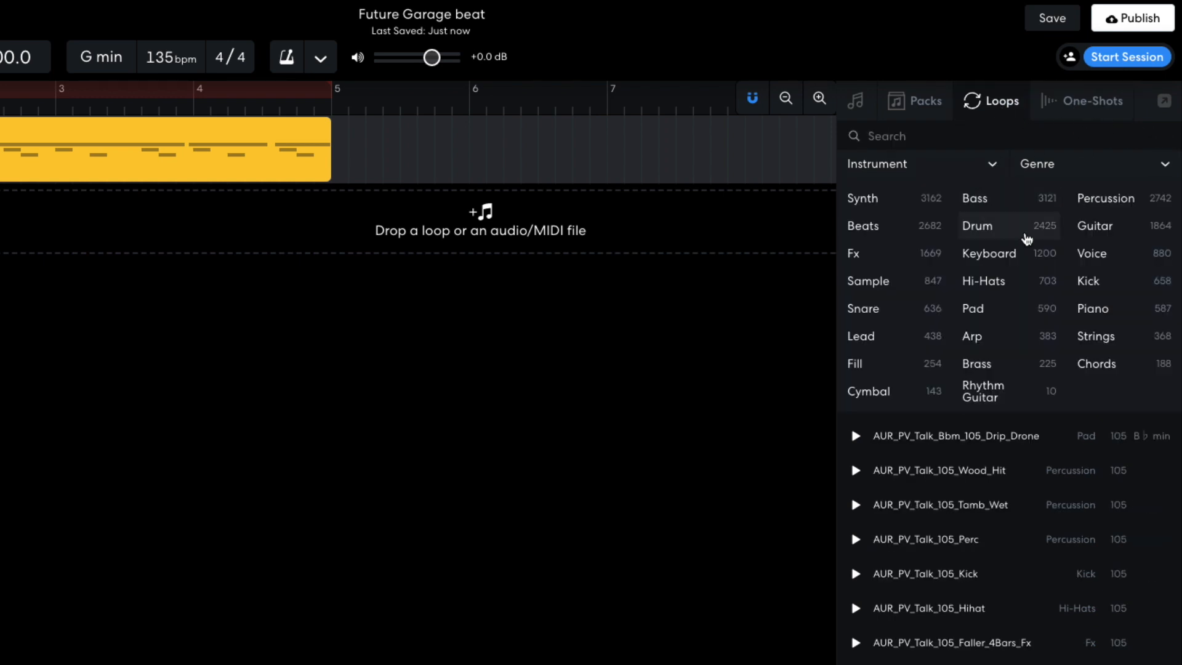
{"action": "left_click", "coordinate": [1090, 253]}
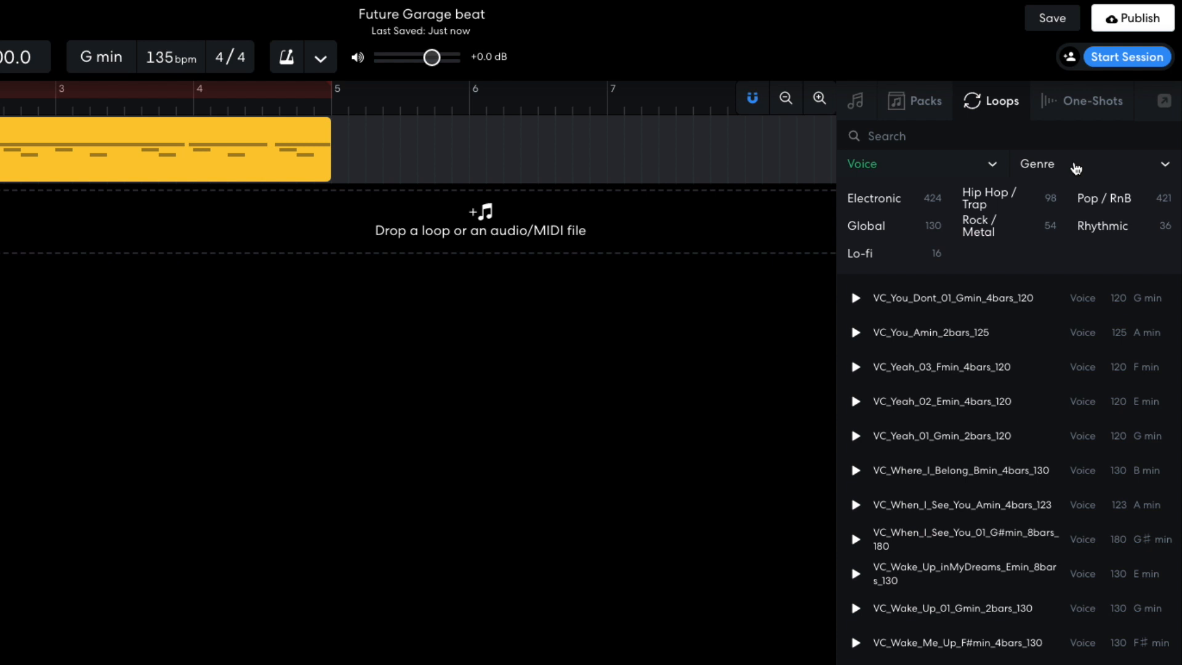
{"action": "left_click", "coordinate": [1104, 197]}
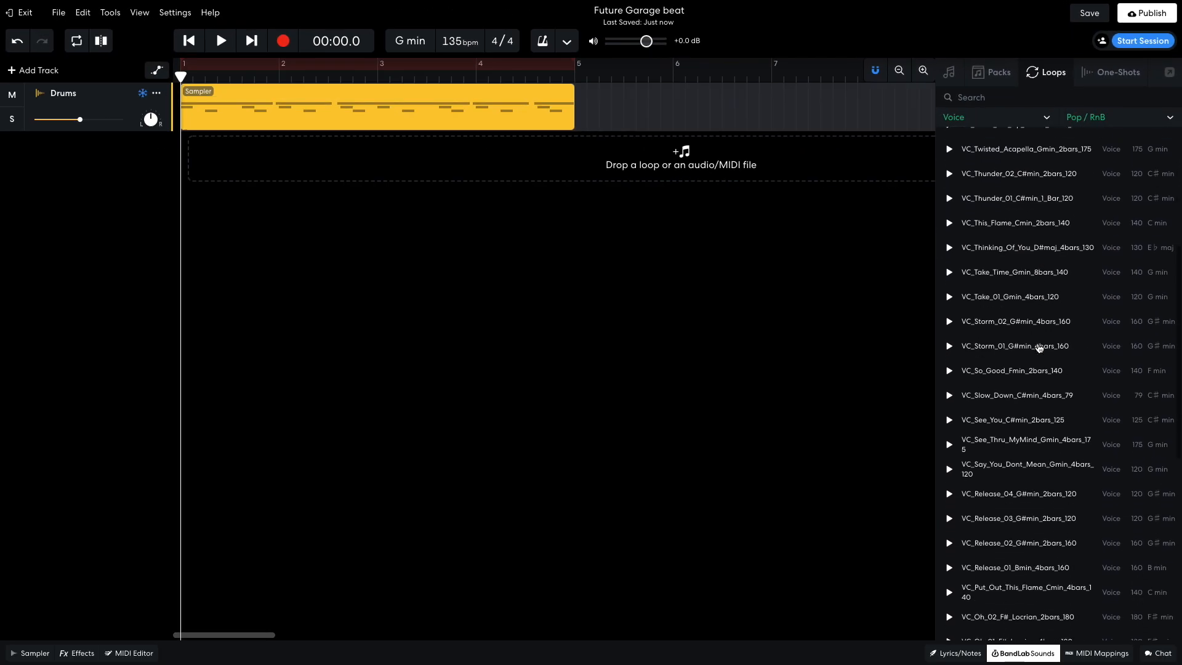
{"action": "scroll", "scroll_direction": "down", "scroll_amount": 3}
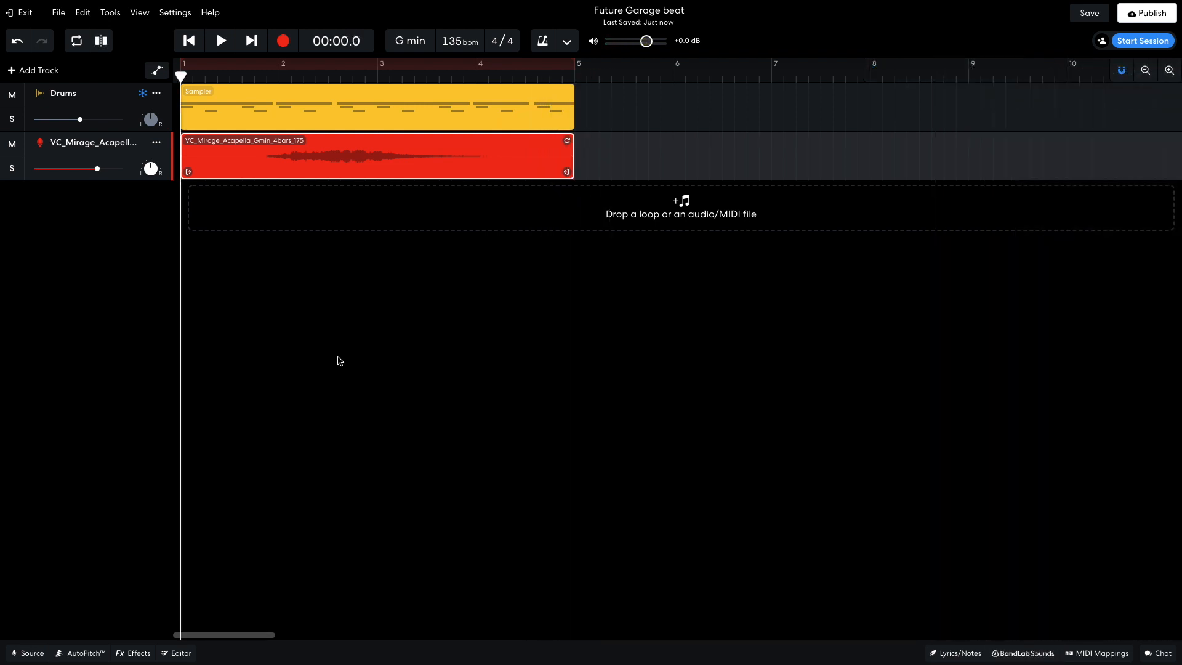
- Add a Filter Echo delay to the vocal track and open the clip's pitch settings
{"action": "left_click", "coordinate": [318, 510]}
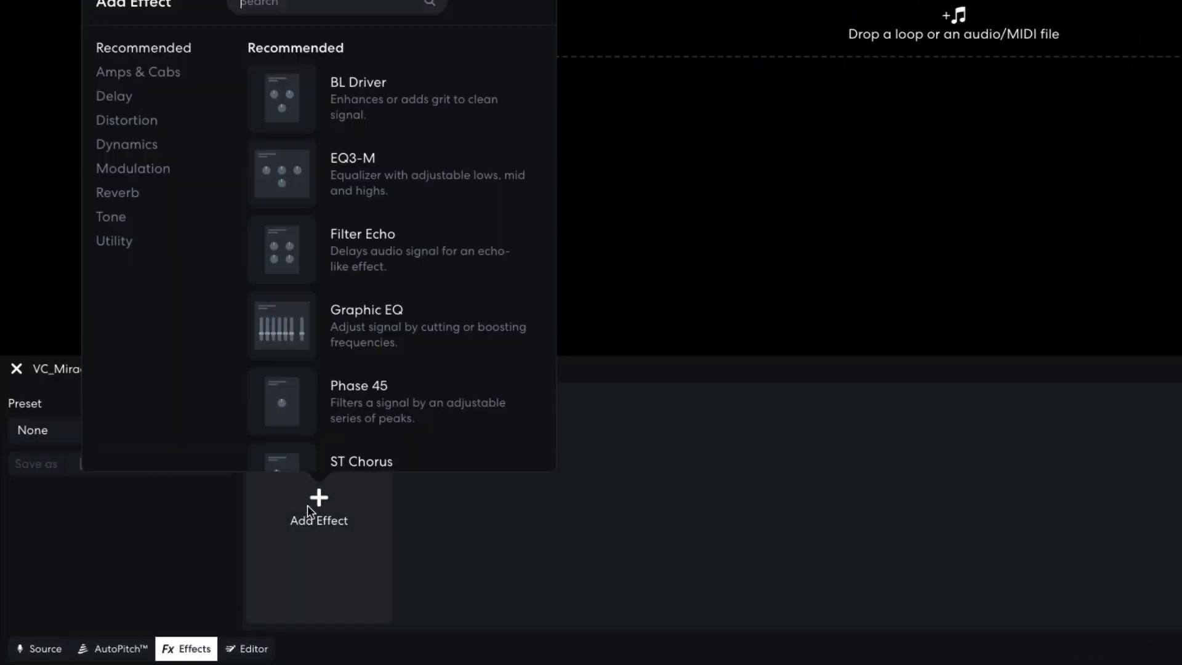
{"action": "left_click", "coordinate": [114, 96]}
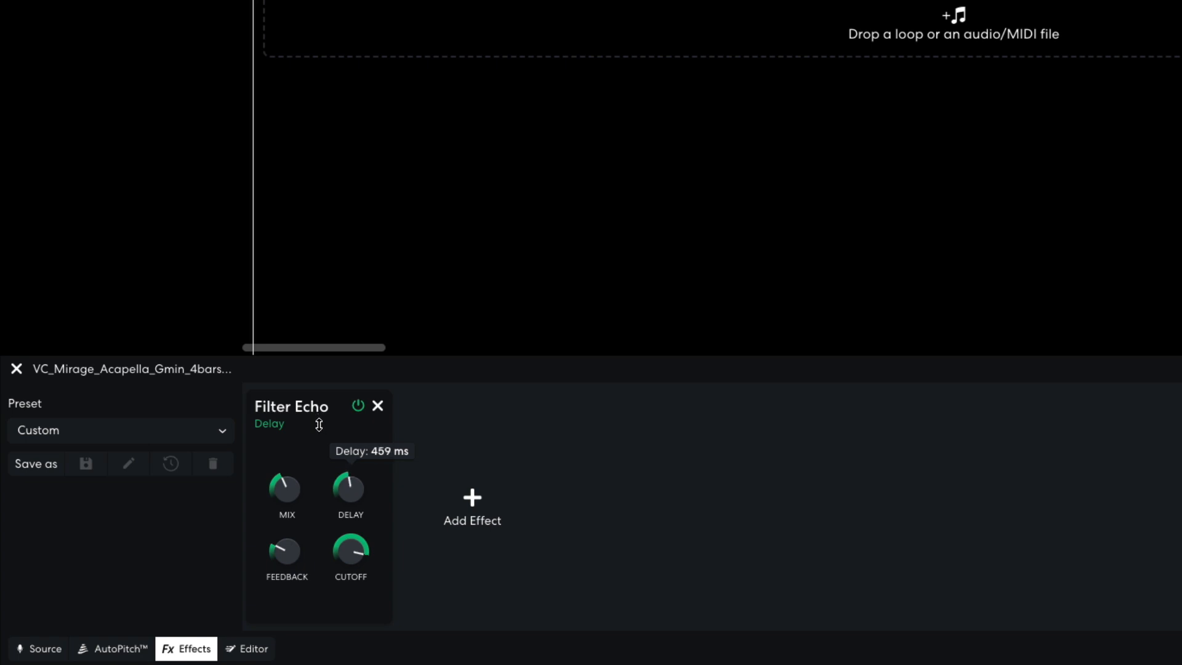
{"action": "mouse_move", "coordinate": [284, 542]}
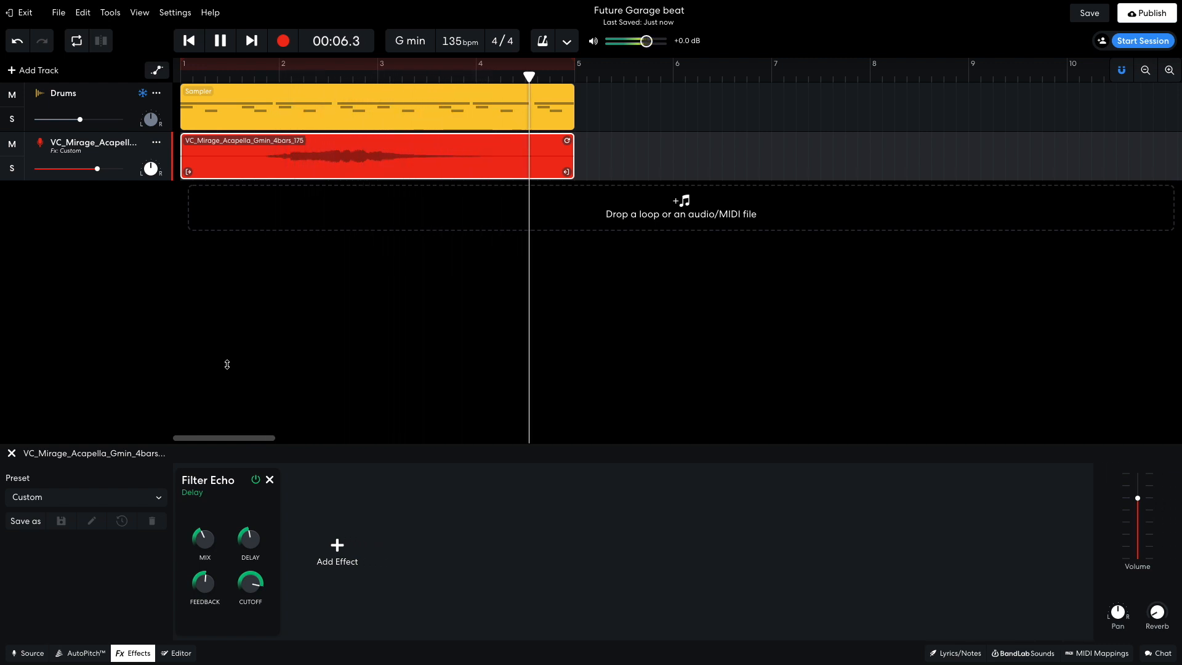
{"action": "left_click", "coordinate": [219, 40]}
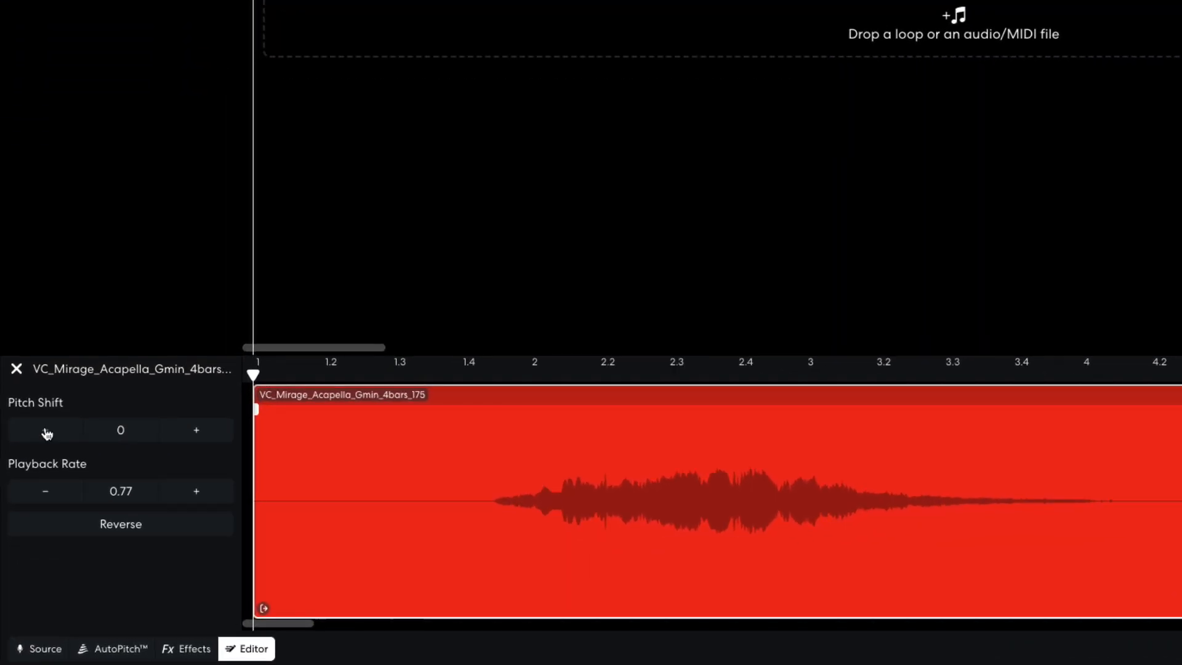
- Shift the vocal clip's pitch down a step and lower the vocal track's volume
{"action": "left_click", "coordinate": [45, 430]}
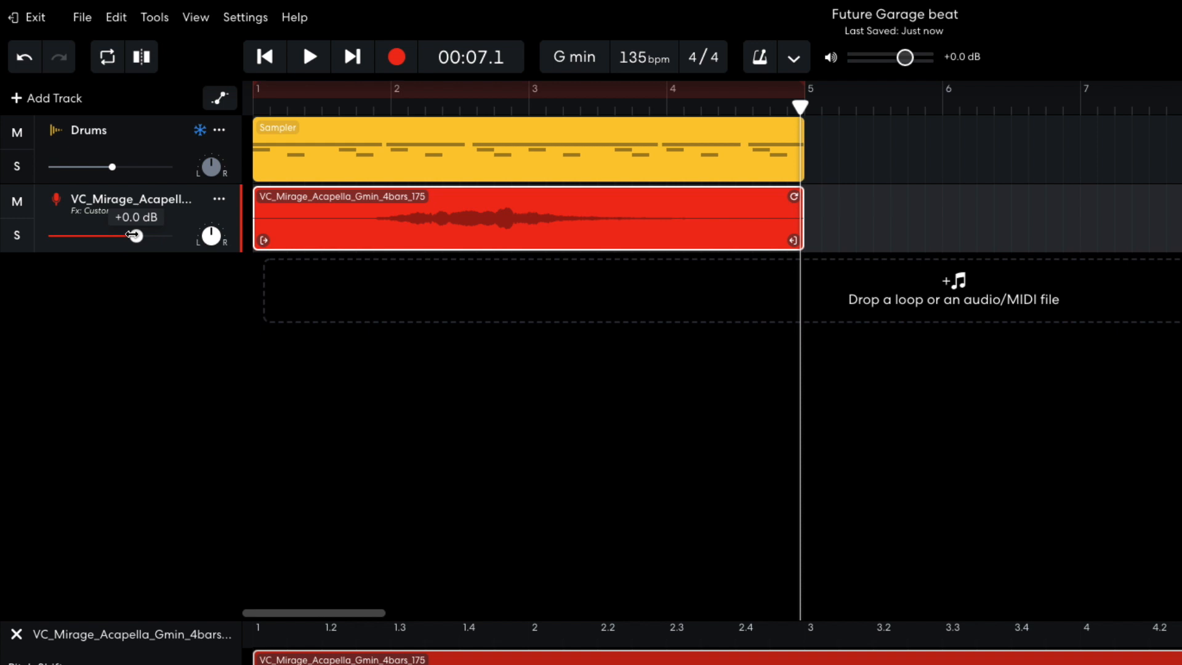
{"action": "left_click_drag", "start_coordinate": [133, 235], "coordinate": [111, 236]}
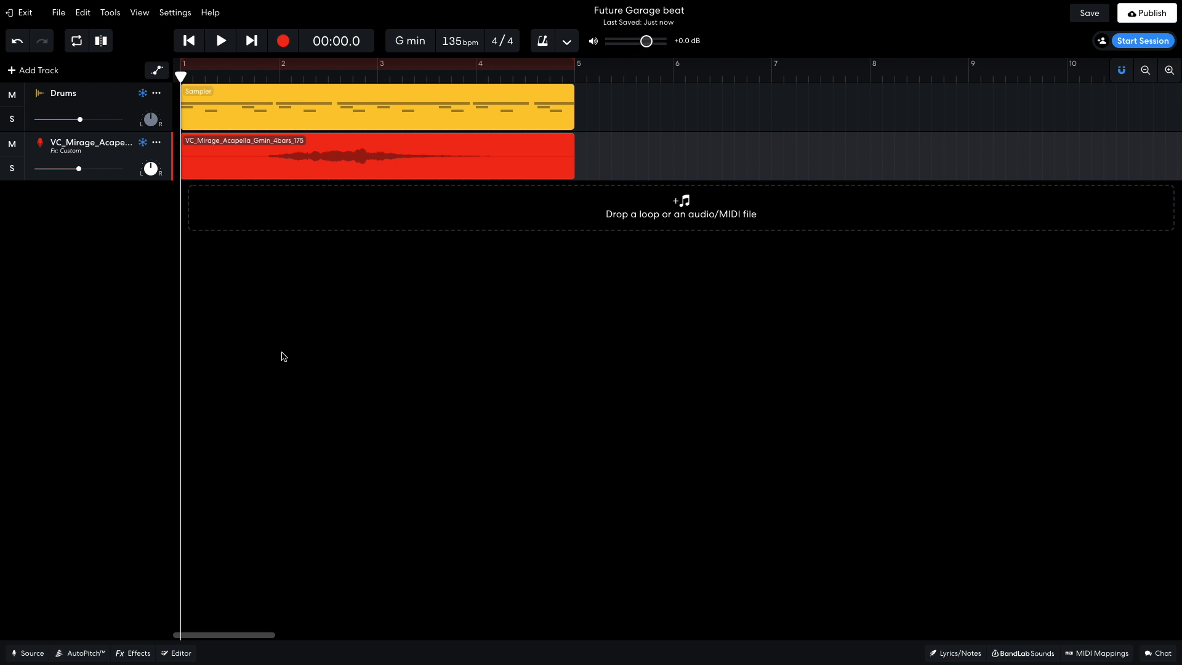
{"action": "mouse_move", "coordinate": [200, 257]}
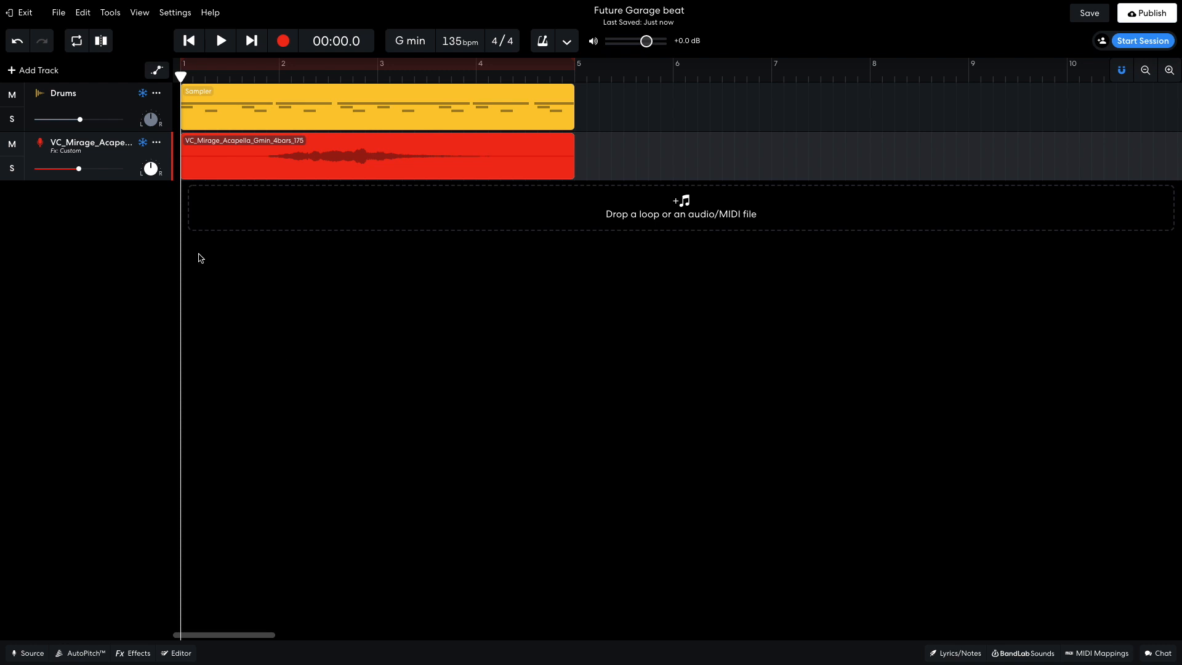
- Create a virtual instrument track with a Keyboards synth sound for the Pad part
{"action": "left_click", "coordinate": [36, 70]}
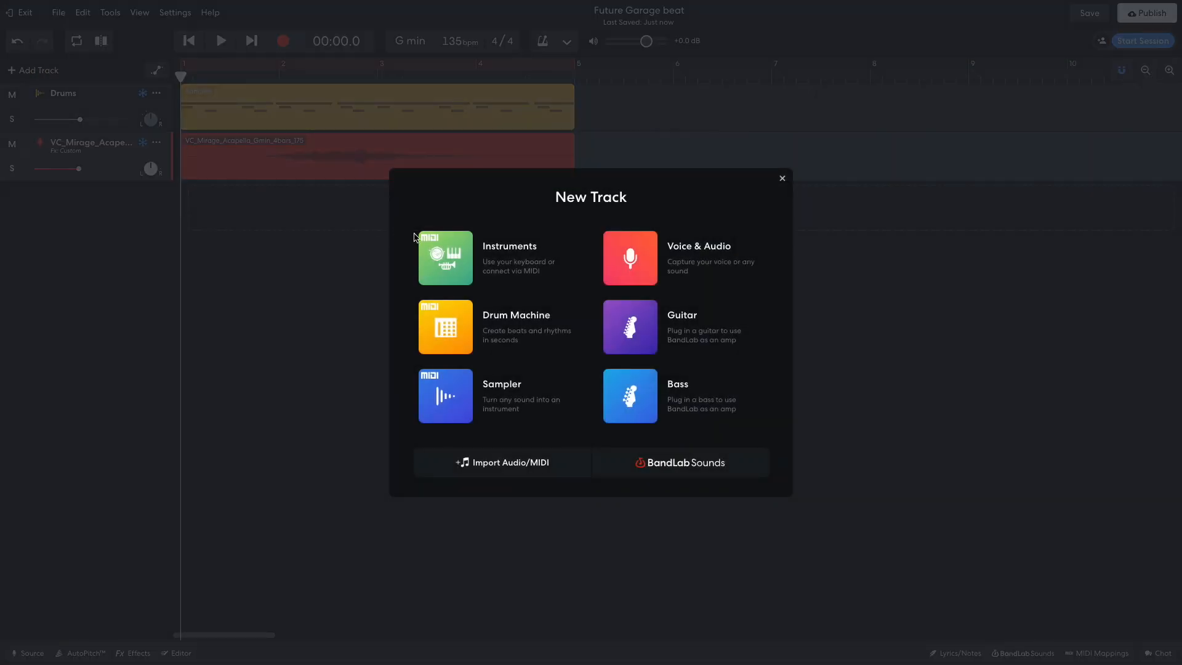
{"action": "left_click", "coordinate": [445, 258]}
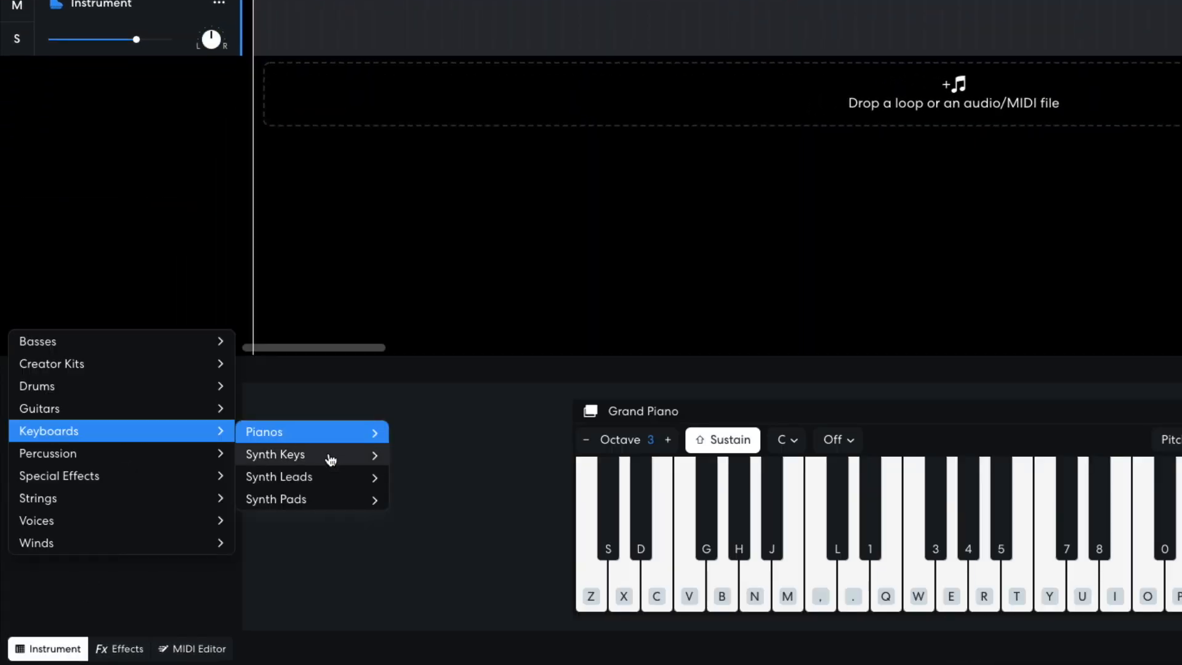
{"action": "left_click", "coordinate": [276, 499]}
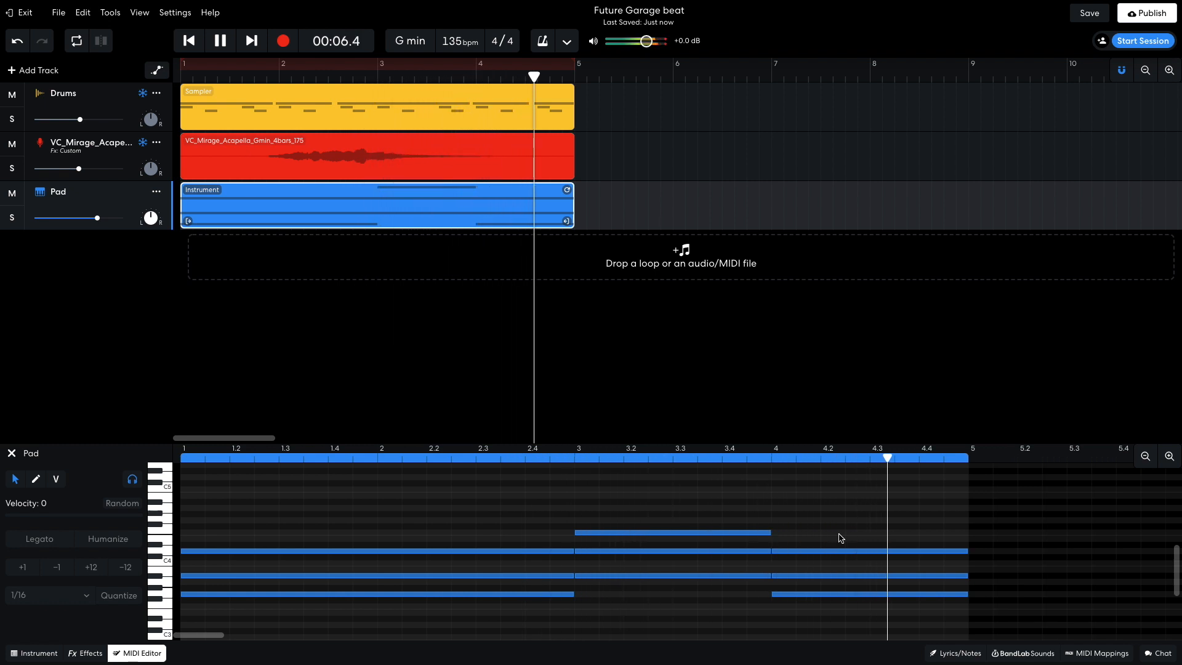
{"action": "left_click", "coordinate": [188, 40]}
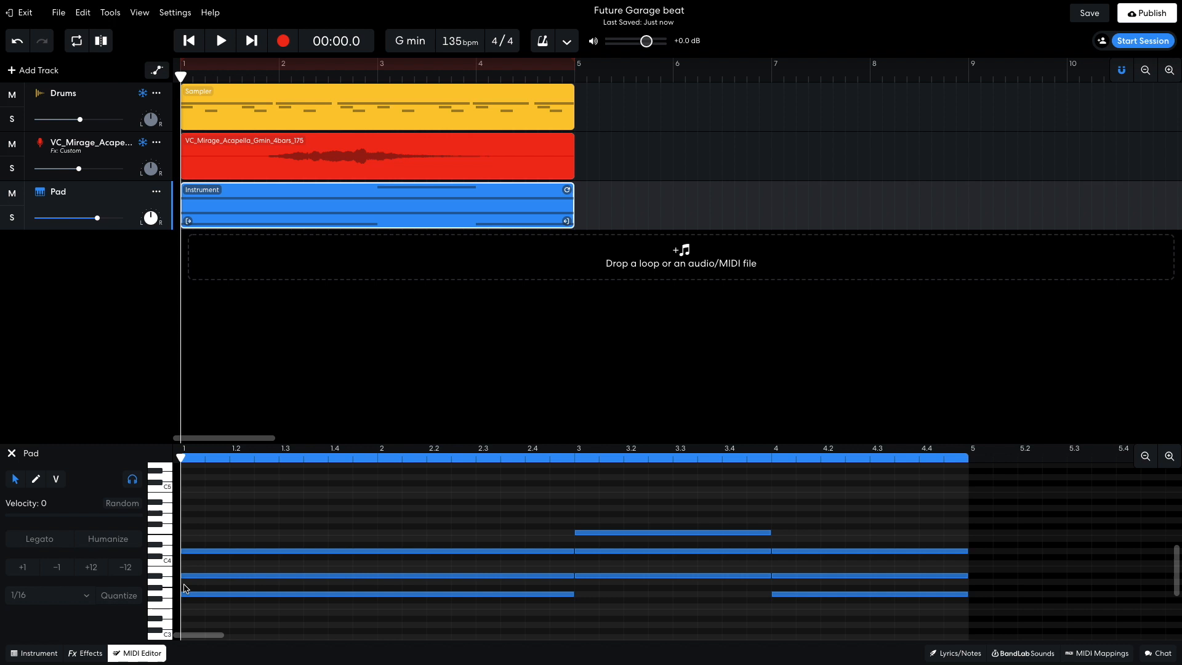
- Add a Multi Filter lowpass to the Pad and lower its cutoff to about 425 Hz
{"action": "left_click", "coordinate": [317, 505]}
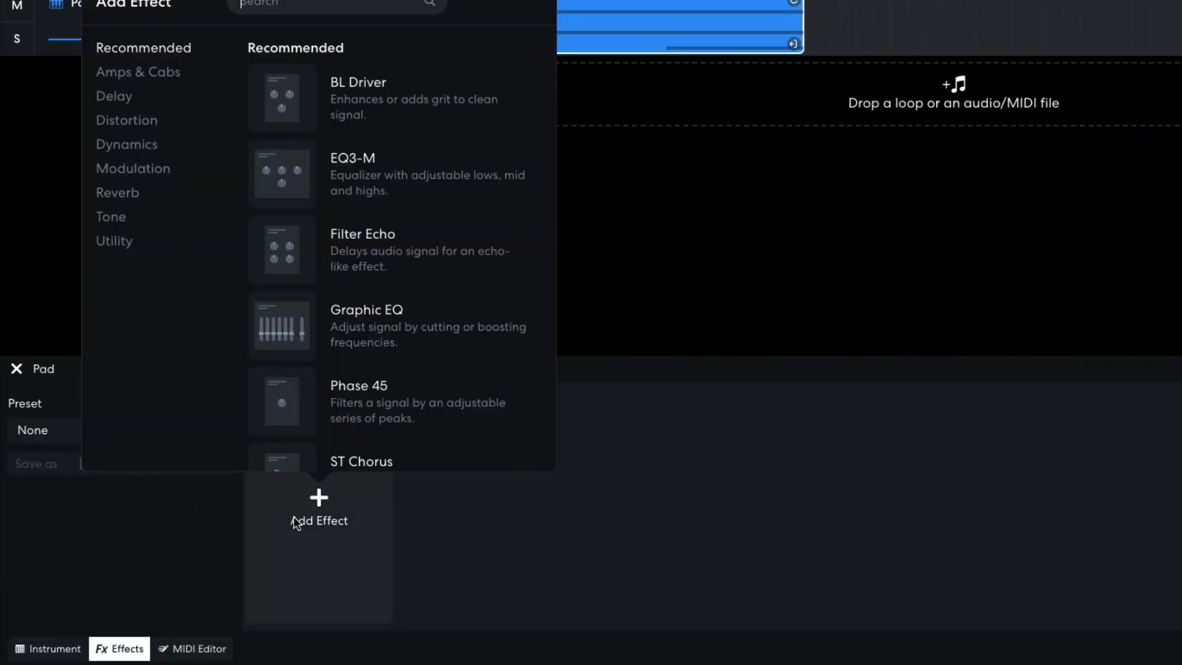
{"action": "scroll", "scroll_direction": "down", "scroll_amount": 3}
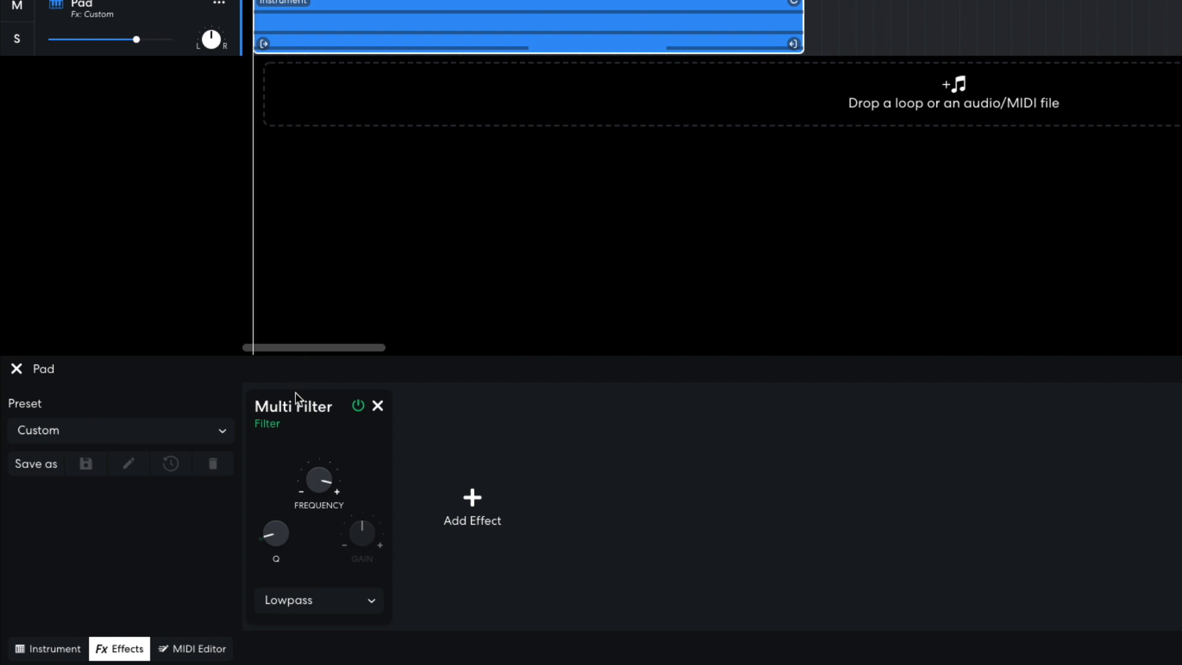
{"action": "left_click_drag", "start_coordinate": [318, 481], "coordinate": [321, 472]}
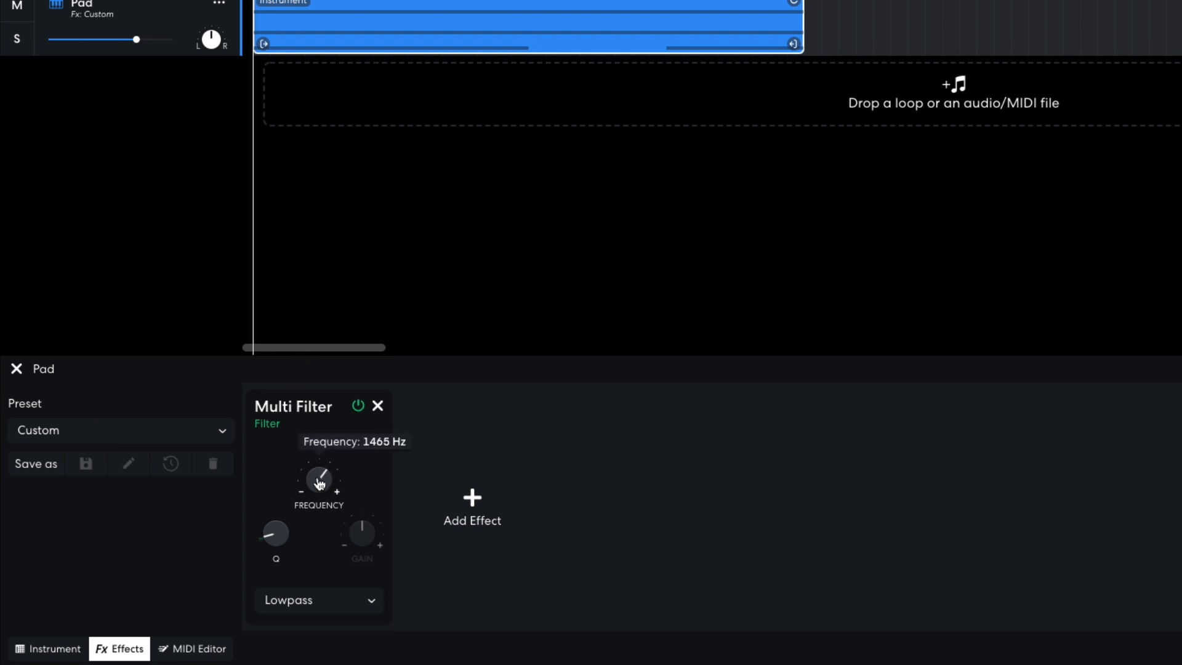
{"action": "left_click_drag", "start_coordinate": [319, 481], "coordinate": [319, 532]}
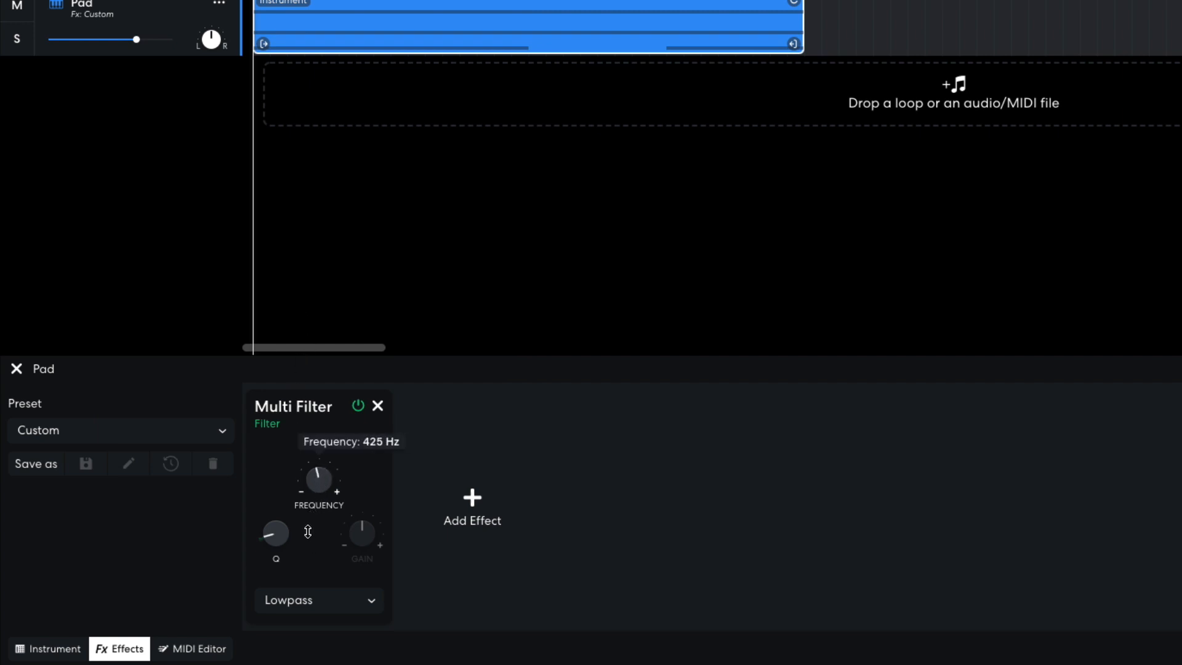
{"action": "left_click_drag", "start_coordinate": [316, 482], "coordinate": [305, 536]}
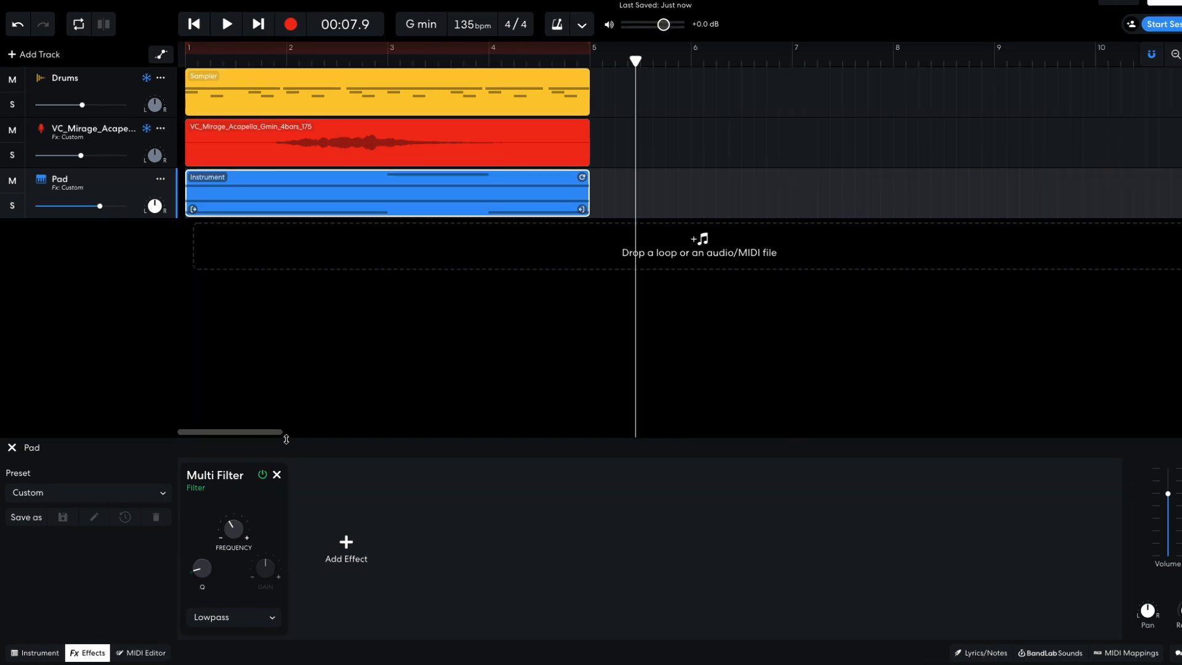
- Add a Studio Reverb after the Multi Filter on the Pad track and audition it
{"action": "left_click", "coordinate": [345, 547]}
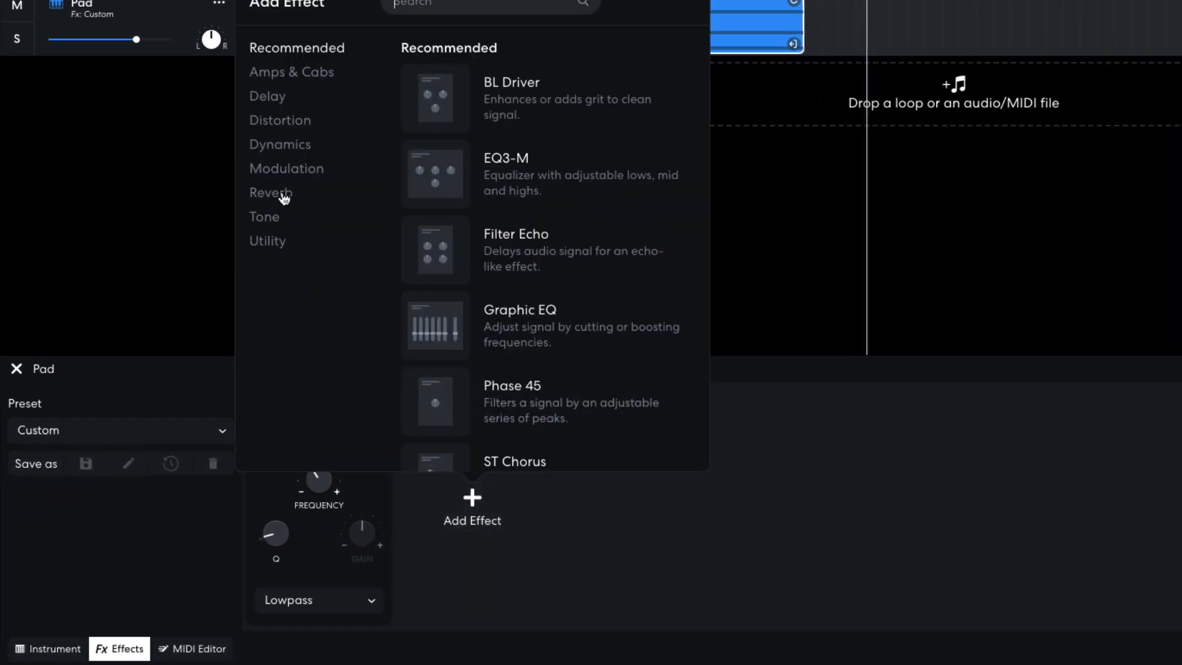
{"action": "left_click", "coordinate": [269, 193]}
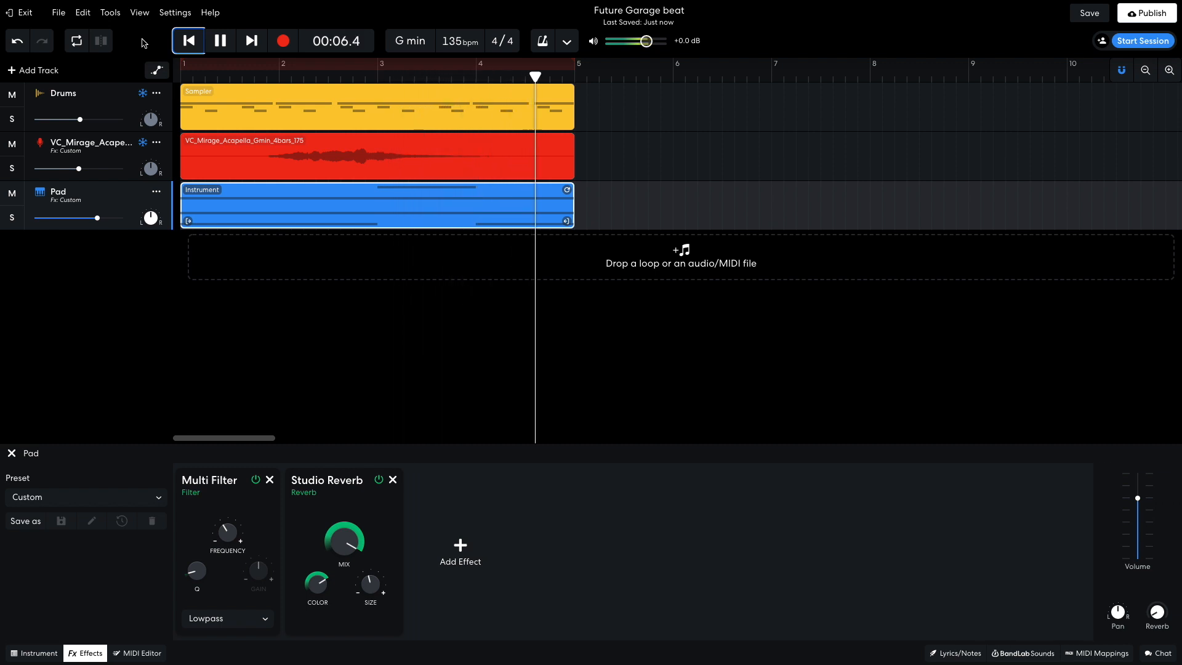
{"action": "left_click", "coordinate": [219, 41]}
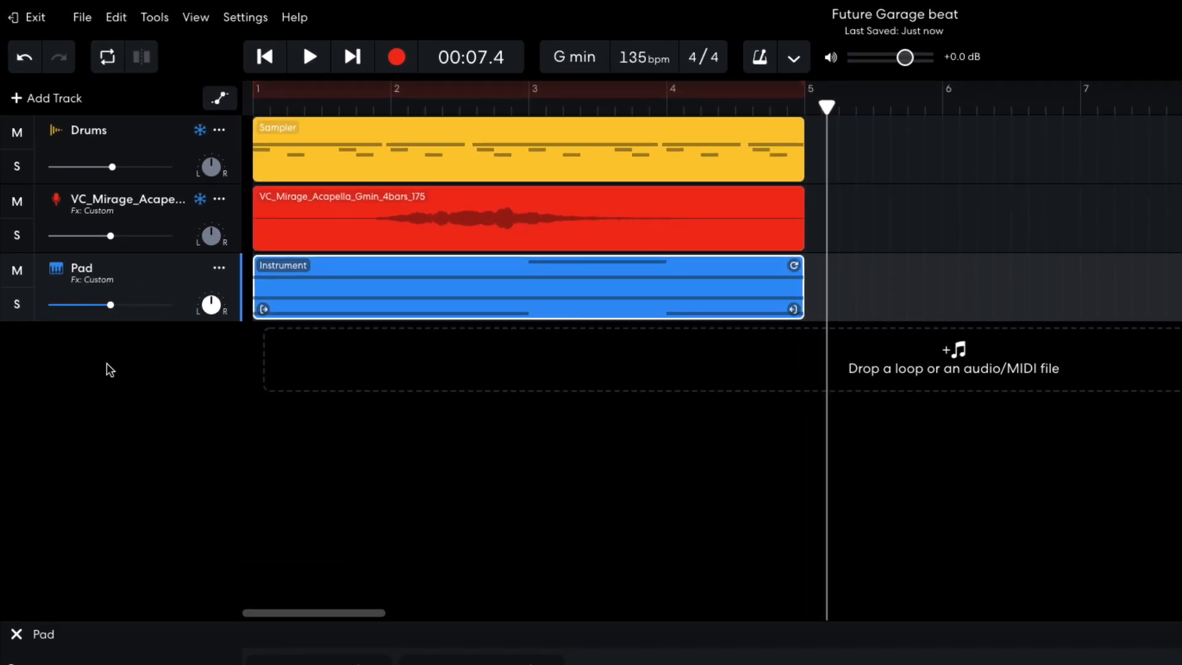
- Create a new virtual instrument track with the Two Saw Detune sound and adjust its volume
{"action": "left_click", "coordinate": [45, 98]}
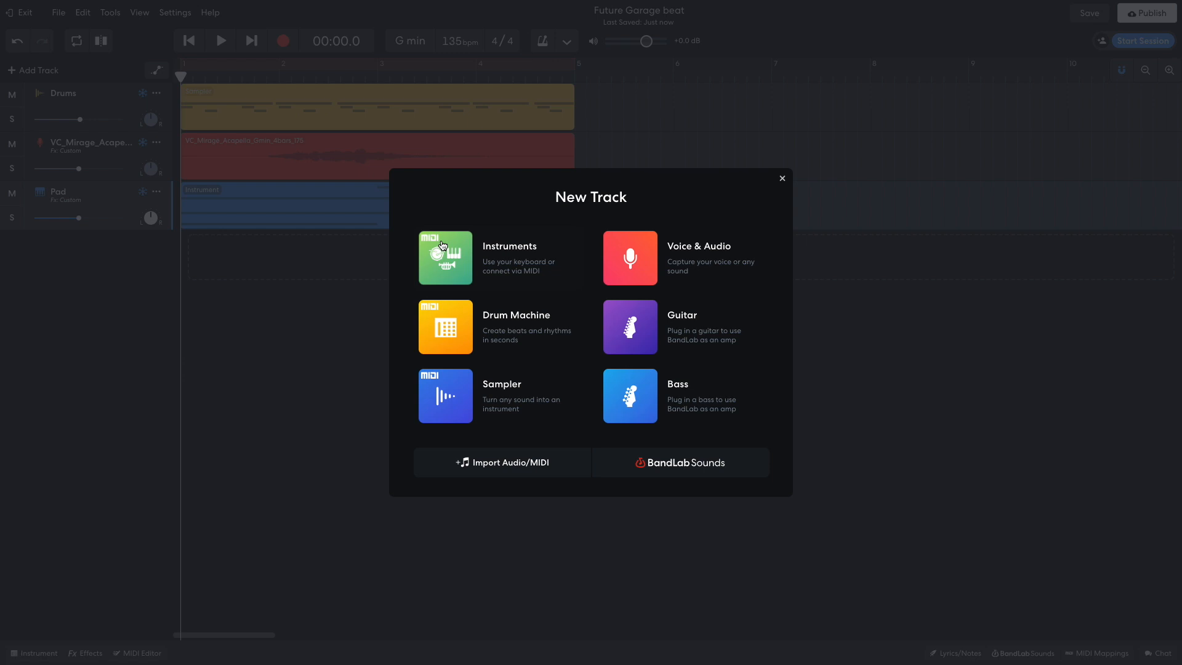
{"action": "left_click", "coordinate": [445, 257]}
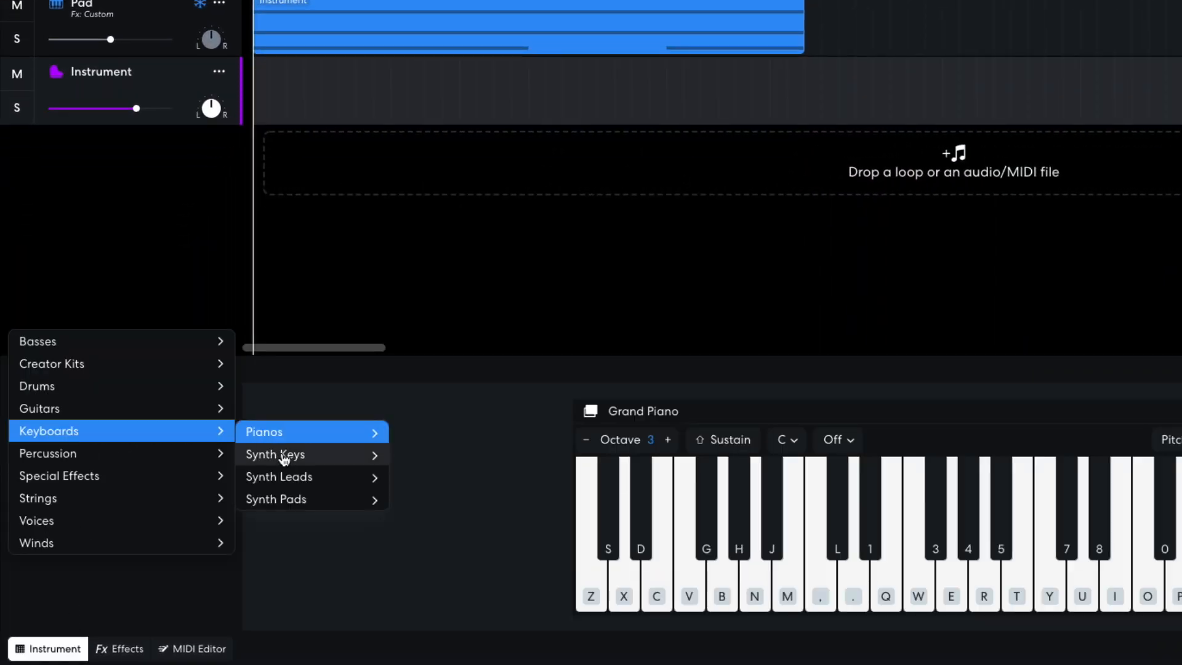
{"action": "mouse_move", "coordinate": [278, 476]}
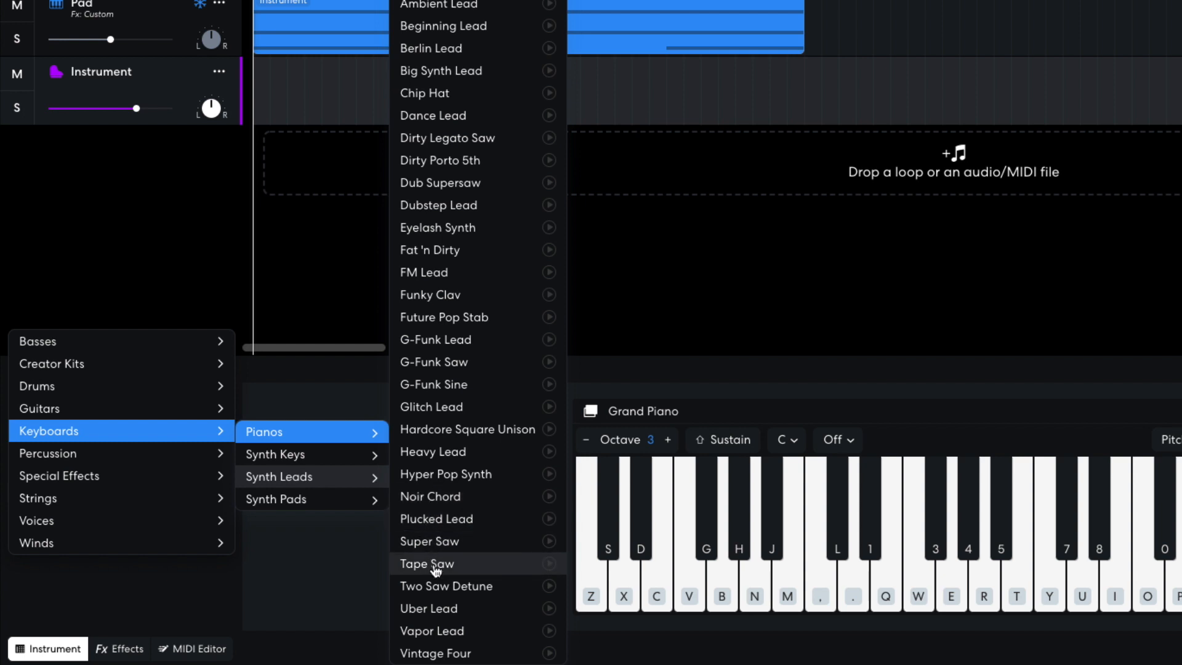
{"action": "left_click", "coordinate": [445, 586]}
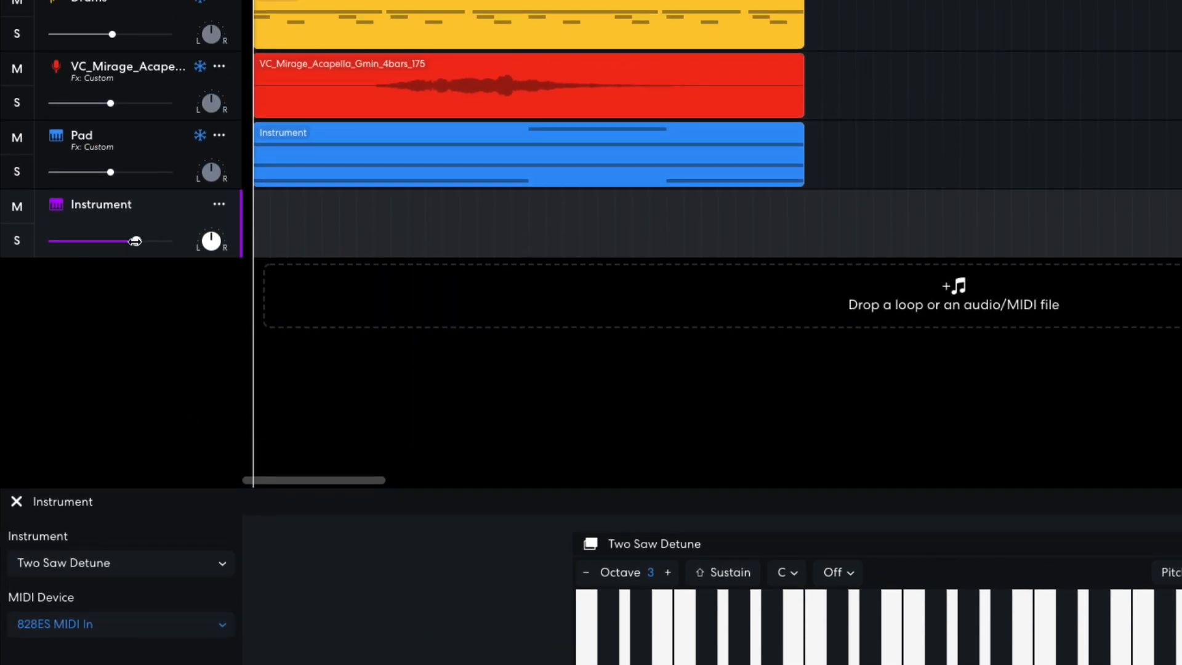
{"action": "left_click_drag", "start_coordinate": [134, 241], "coordinate": [117, 241]}
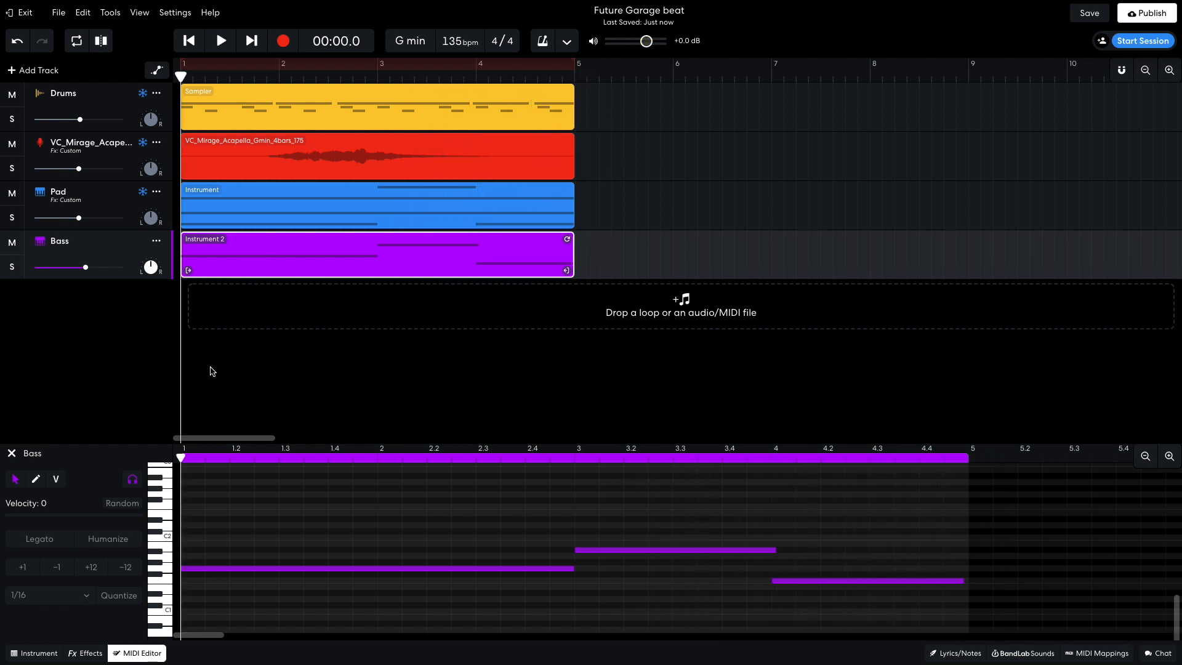
- Put a lowpass Multi Filter on the Bass track and lower its cutoff frequency
{"action": "left_click", "coordinate": [90, 653]}
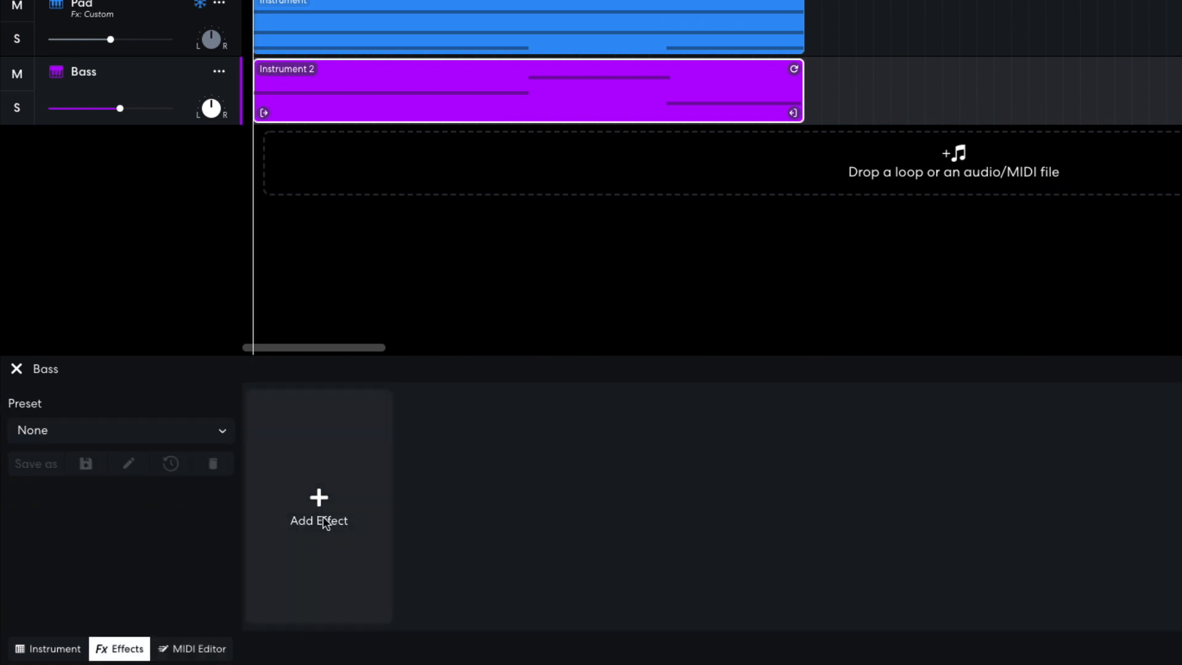
{"action": "left_click", "coordinate": [318, 505]}
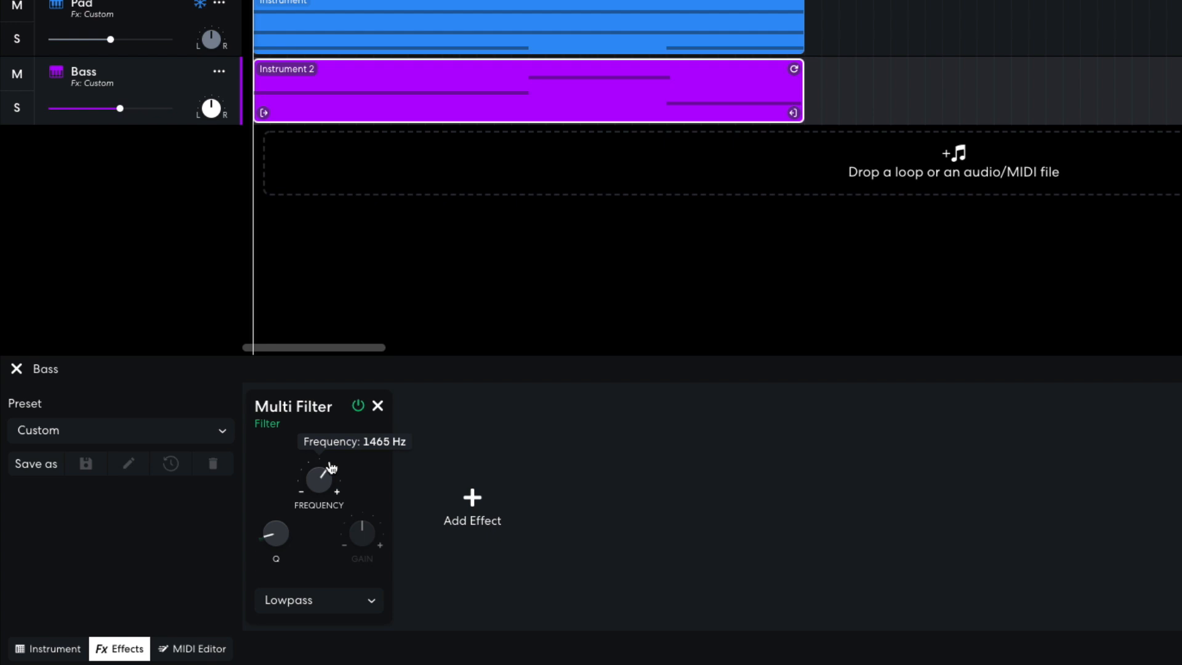
{"action": "left_click_drag", "start_coordinate": [318, 480], "coordinate": [317, 529]}
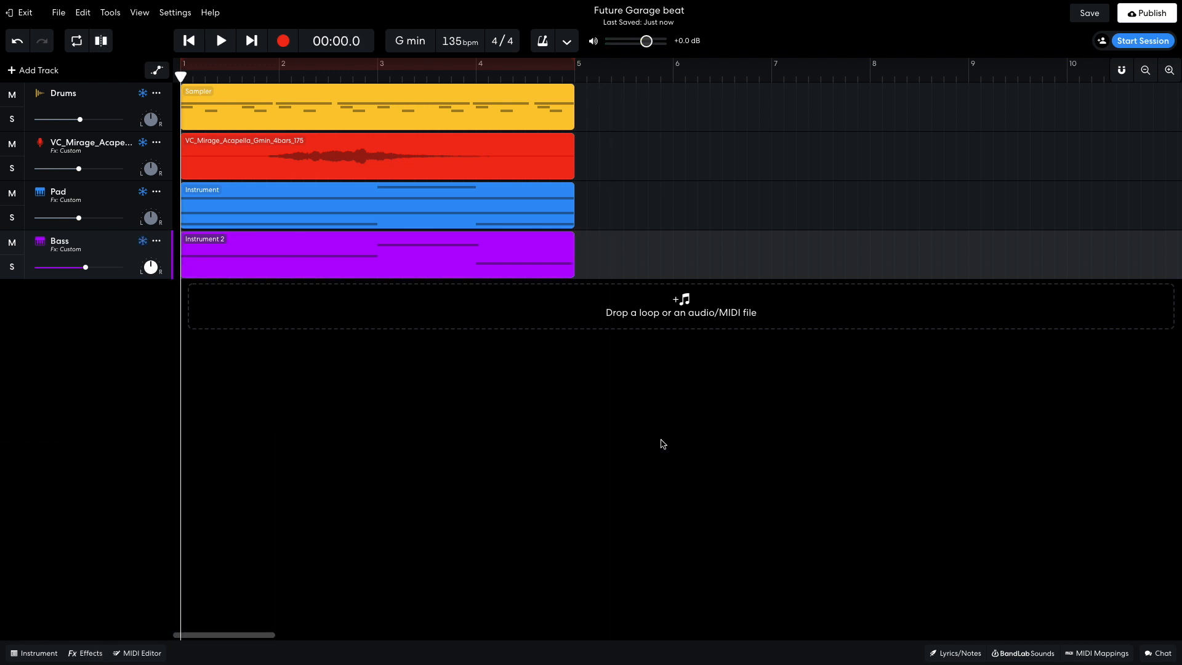
- Add the Future Garage Hardware Synth 03 loop as a new track and turn its volume down slightly
{"action": "left_click", "coordinate": [1023, 653]}
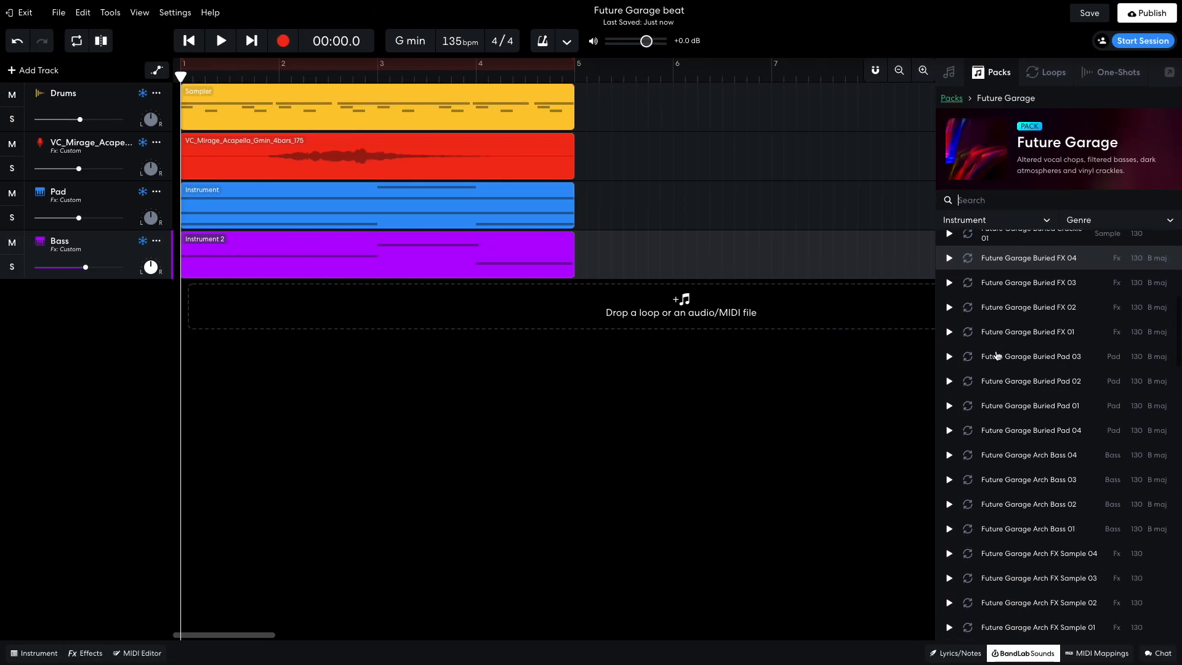
{"action": "scroll", "scroll_direction": "down", "scroll_amount": 3}
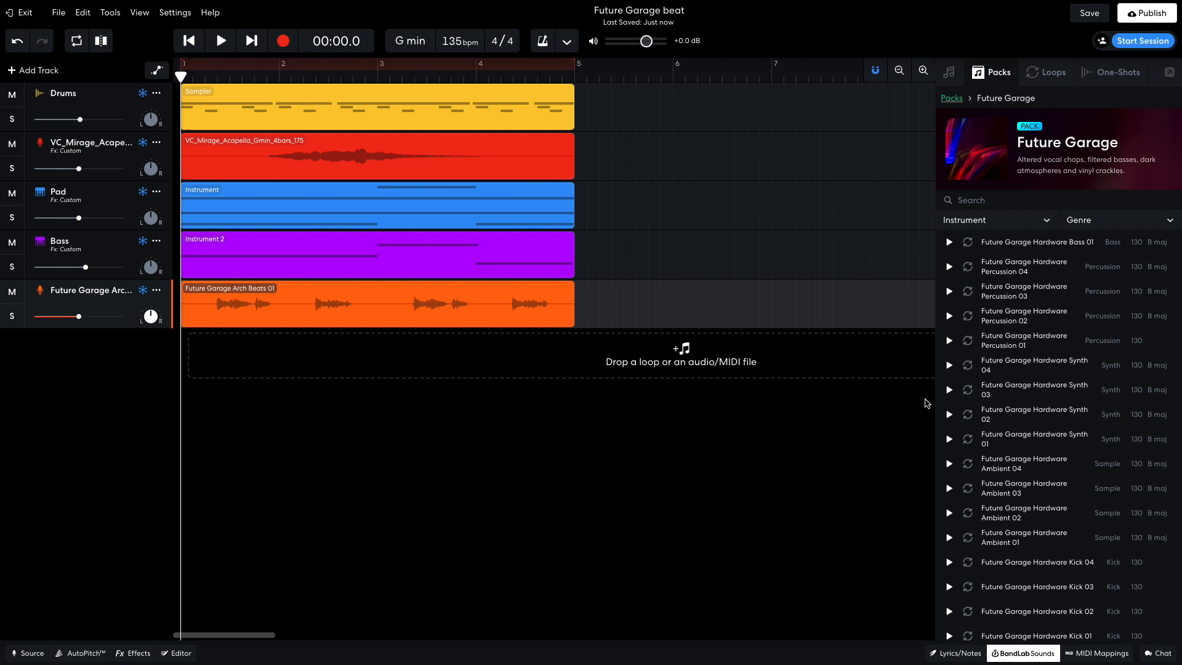
{"action": "left_click", "coordinate": [949, 391]}
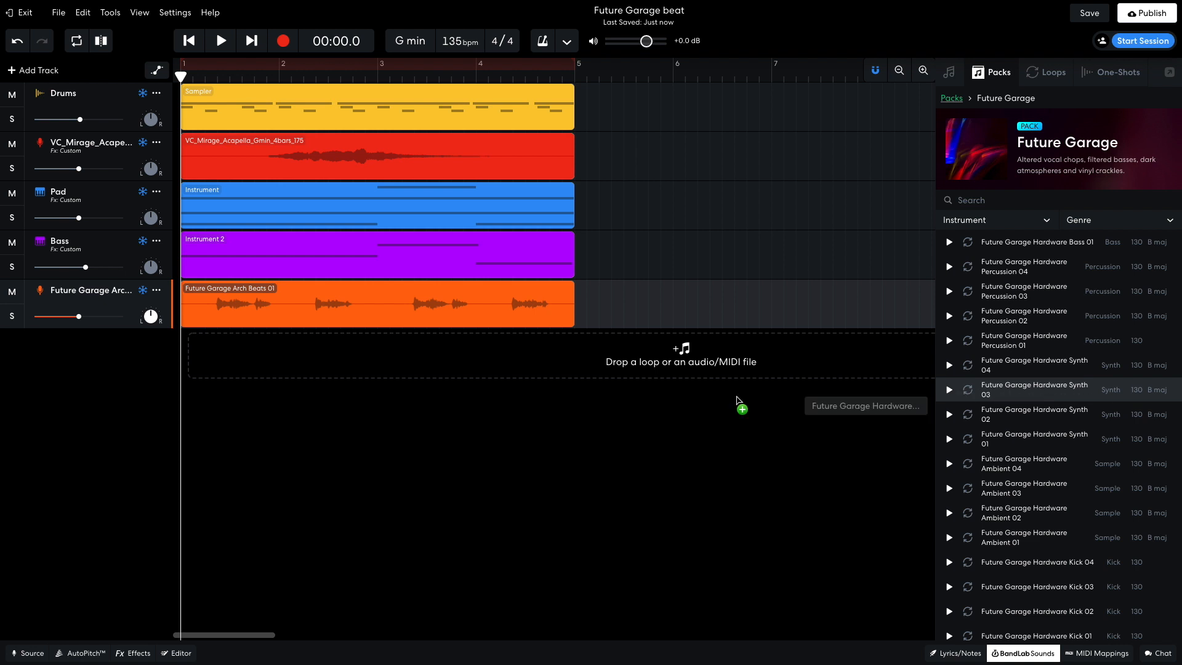
{"action": "left_click_drag", "start_coordinate": [1026, 391], "coordinate": [377, 354]}
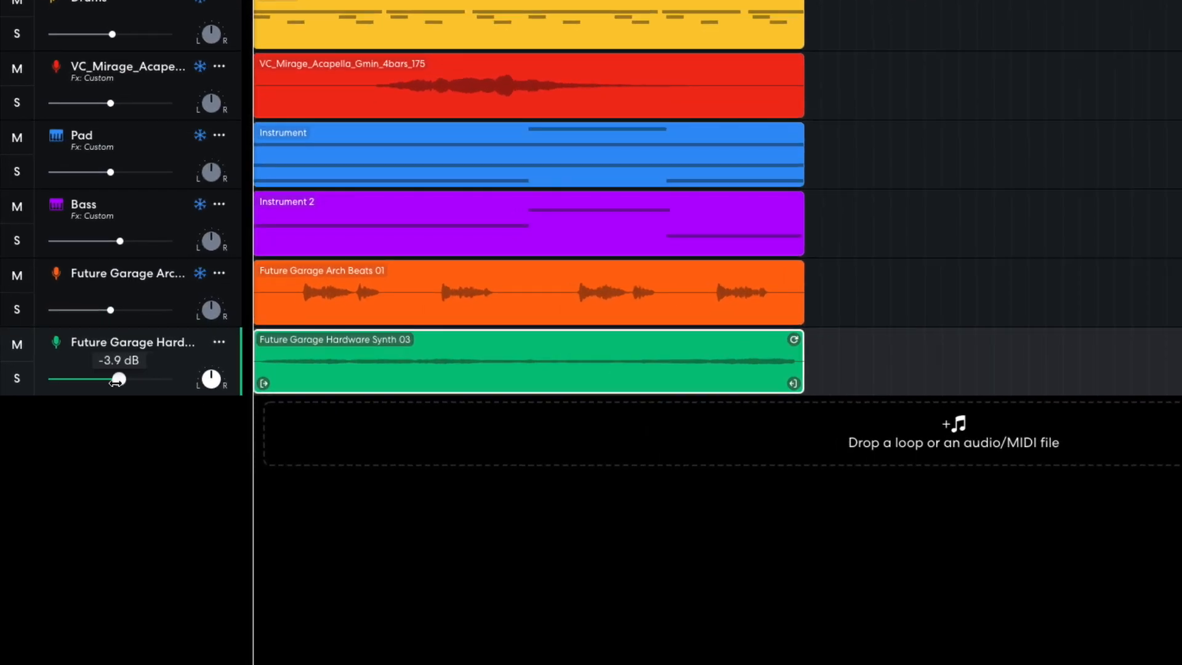
{"action": "left_click_drag", "start_coordinate": [115, 379], "coordinate": [106, 380]}
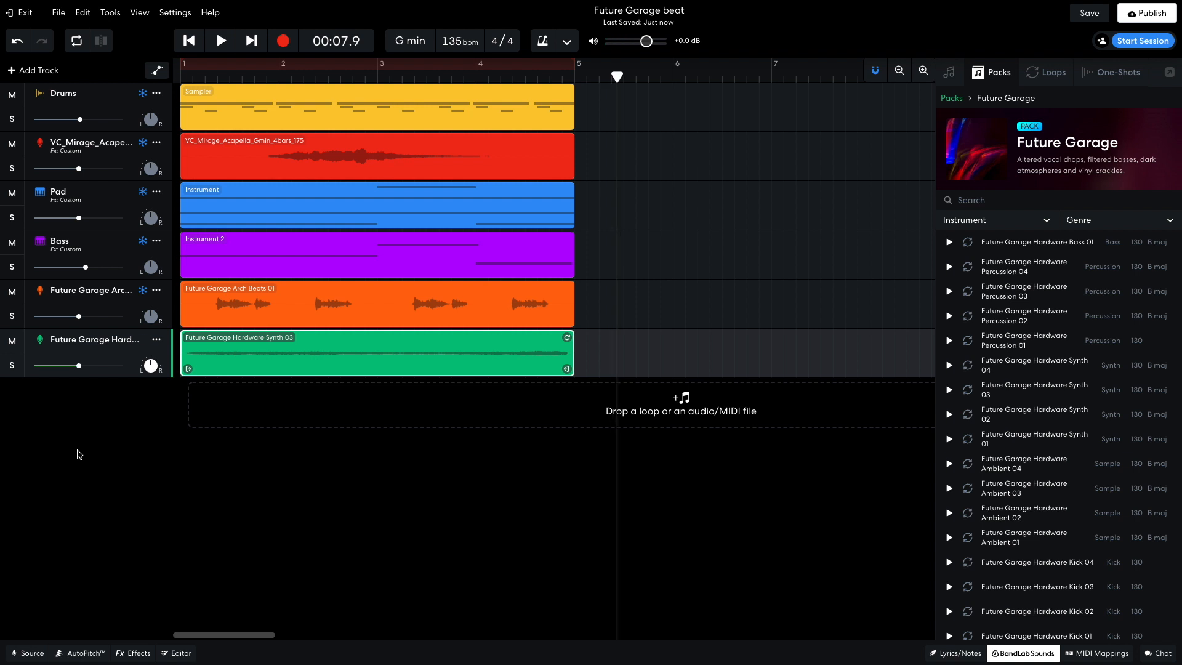
- Add the Future Garage Dark Soundscapes 02 loop as a new track at about -2 dB
{"action": "left_click", "coordinate": [950, 526]}
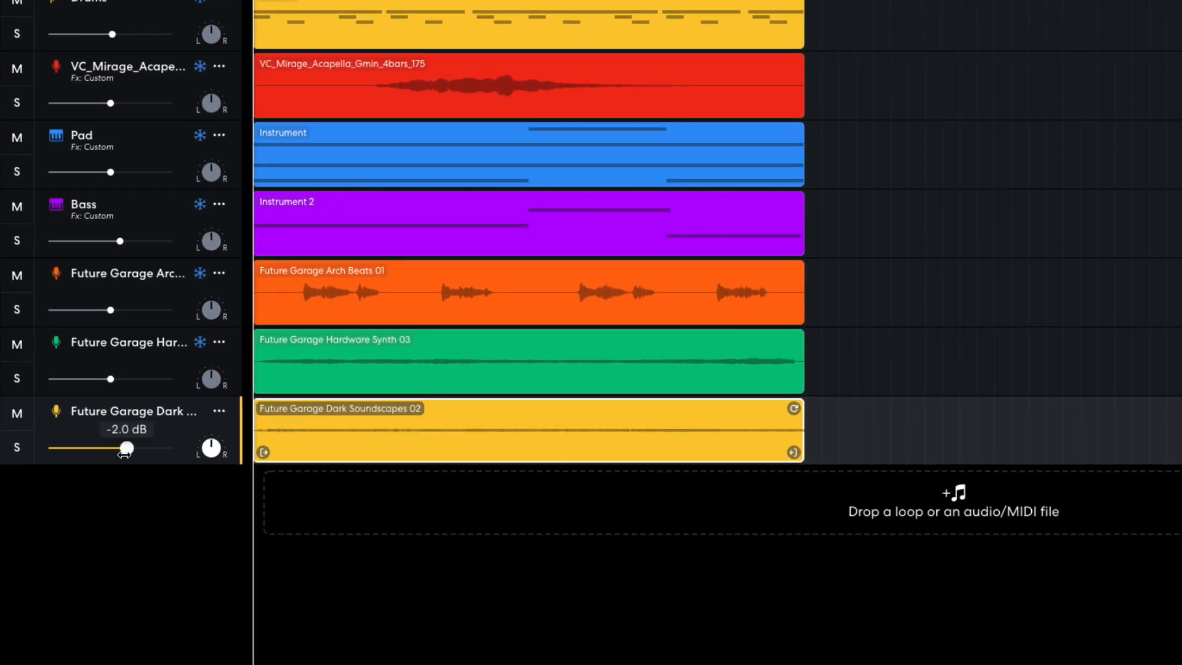
{"action": "left_click_drag", "start_coordinate": [124, 451], "coordinate": [90, 448]}
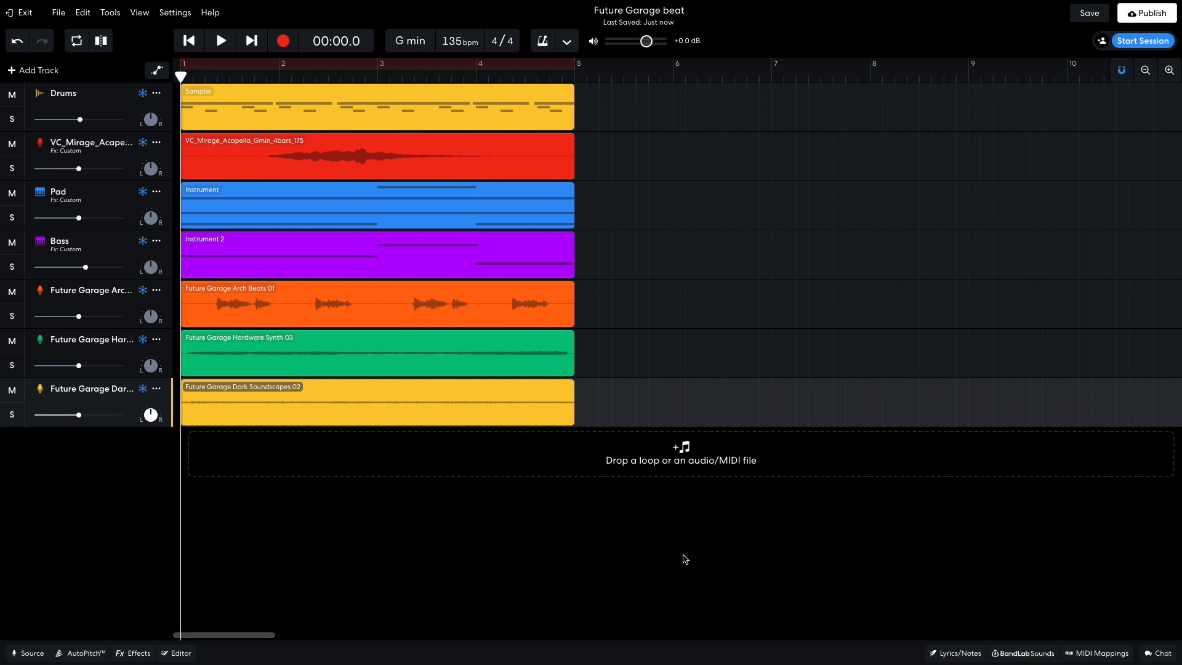
{"action": "mouse_move", "coordinate": [858, 578]}
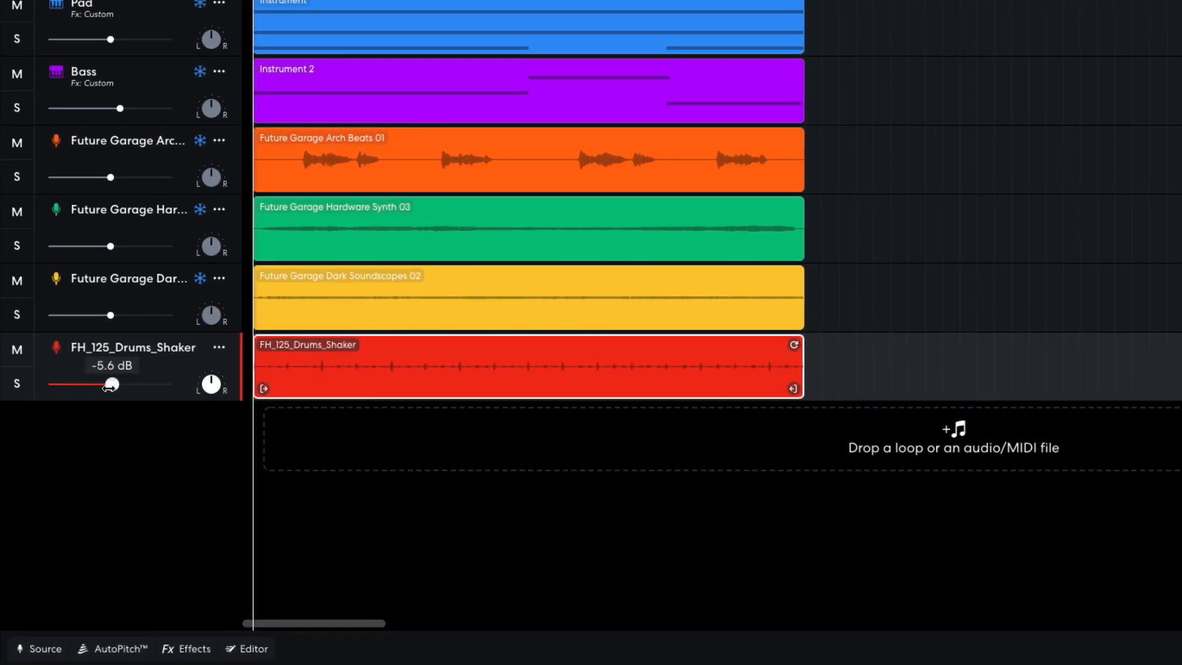
- Lower the FH_125_Drums_Shaker loop track's volume to about -5.6 dB
{"action": "left_click_drag", "start_coordinate": [110, 384], "coordinate": [112, 384]}
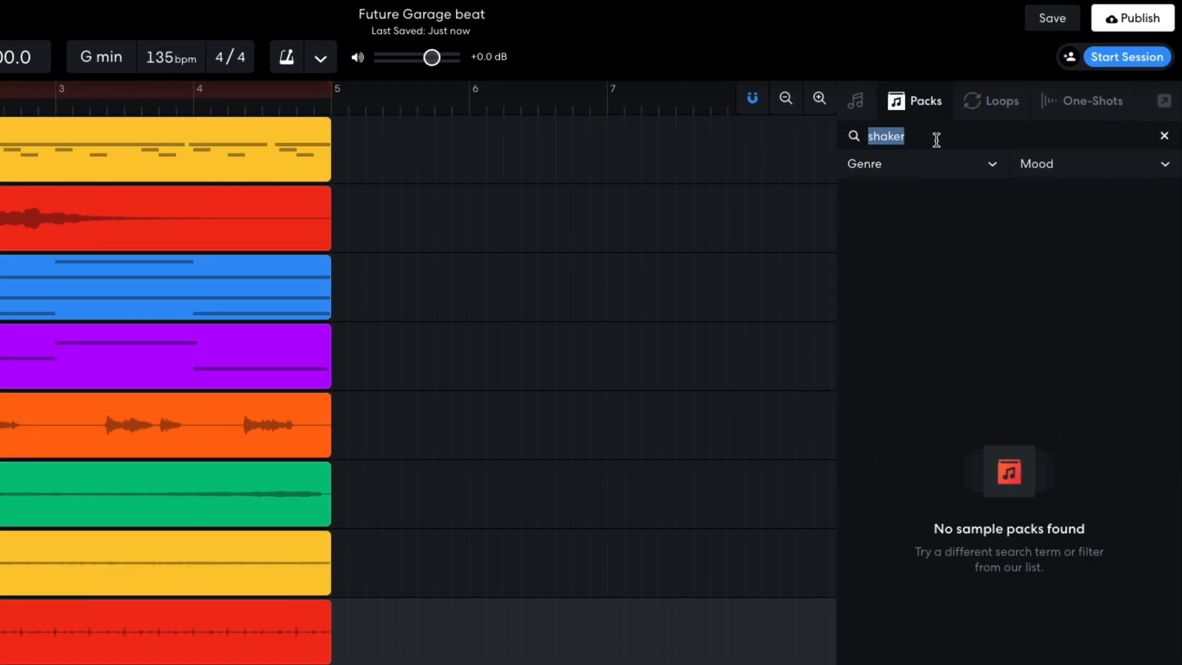
- Search 'chillstep', add the Gm Synths 2bar 04 loop track and lower it to about -6.3 dB
{"action": "type", "text": "chillstep"}
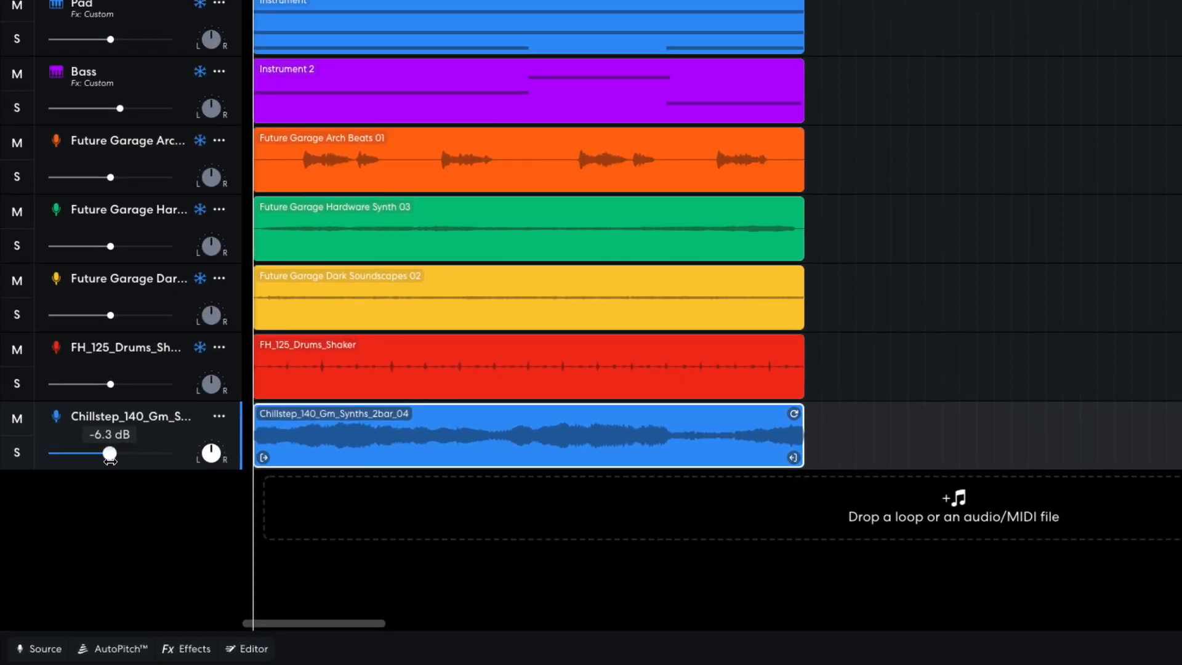
{"action": "left_click_drag", "start_coordinate": [109, 453], "coordinate": [100, 453]}
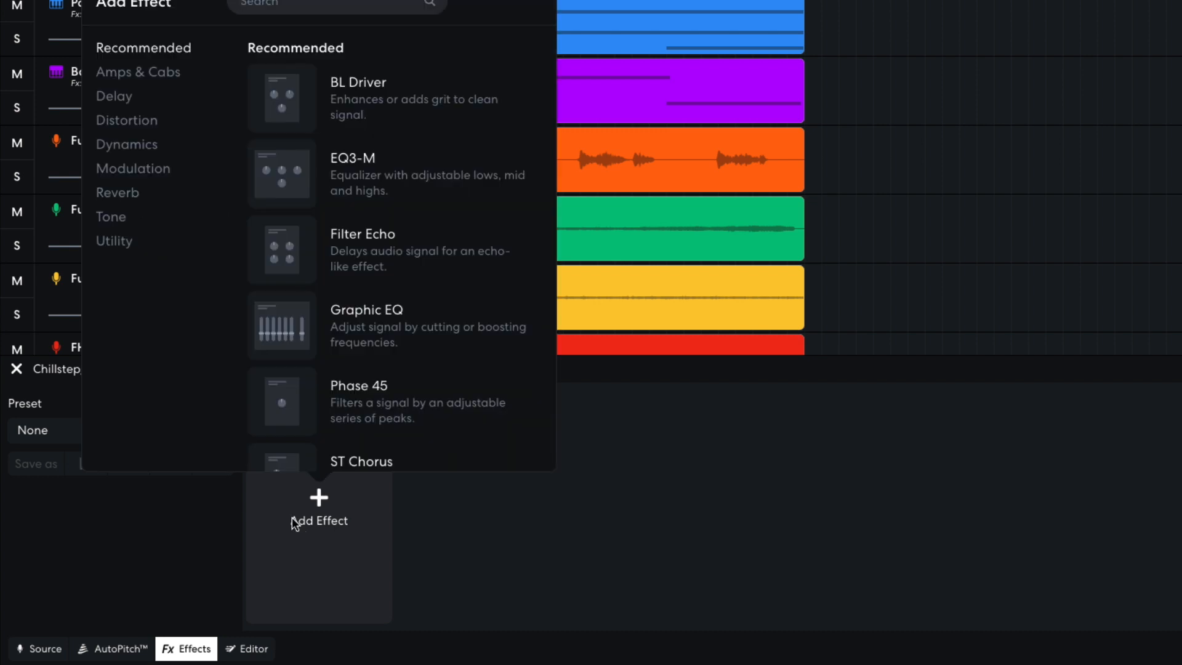
- Add a Filter Echo delay to the Chillstep Gm synth track and stop playback
{"action": "left_click", "coordinate": [114, 96]}
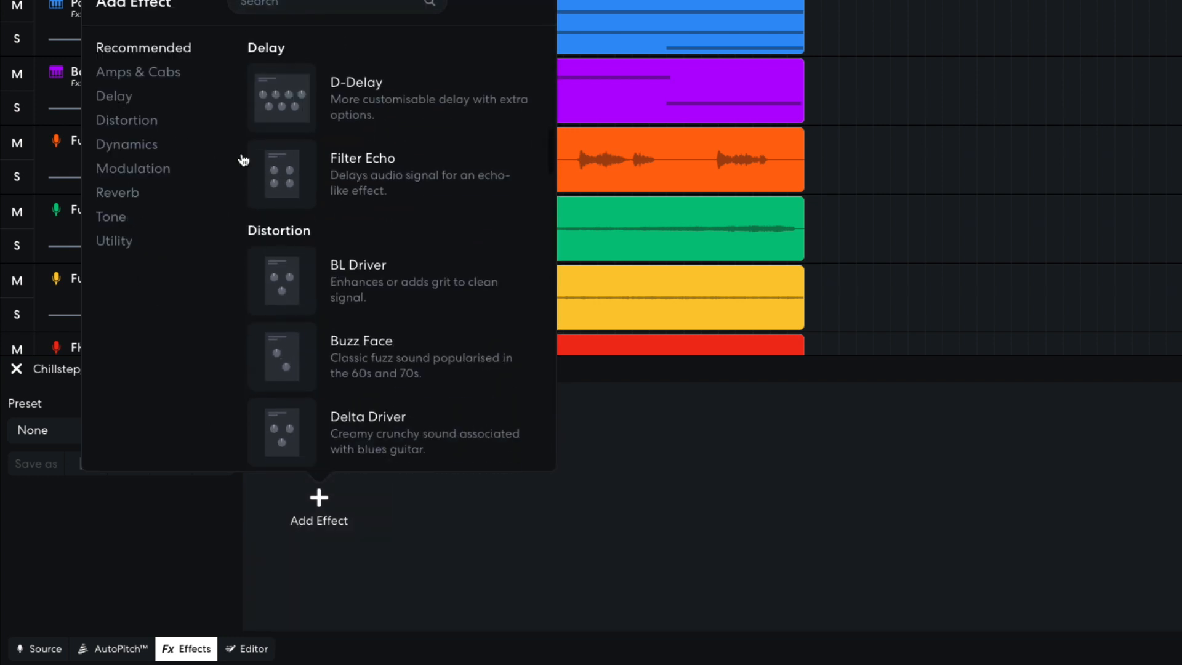
{"action": "left_click", "coordinate": [363, 174]}
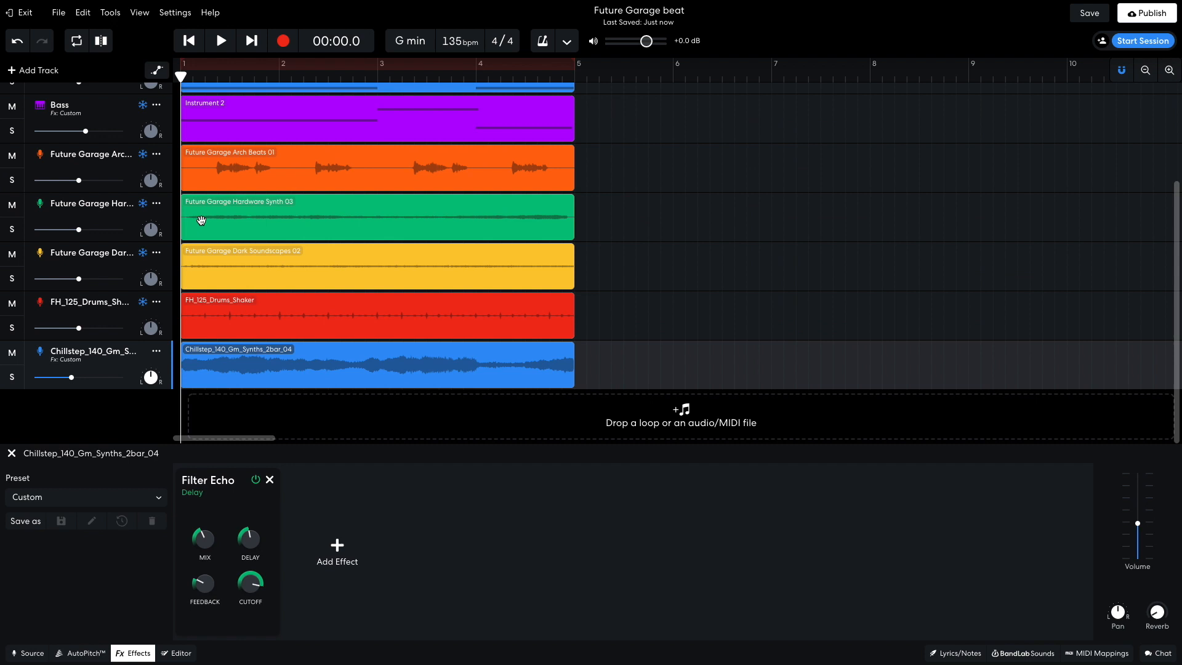
{"action": "left_click", "coordinate": [220, 40]}
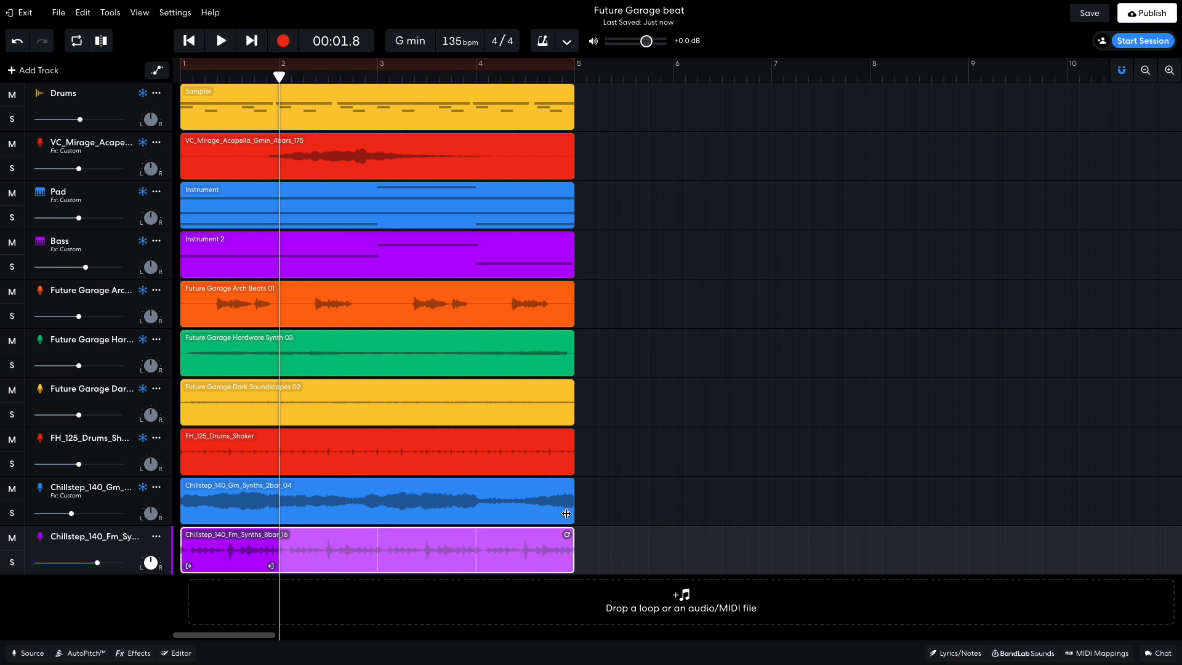
- Stop playback after adding the Chillstep_140_Fm_Synths_8bar_16 loop track
{"action": "left_click", "coordinate": [220, 41]}
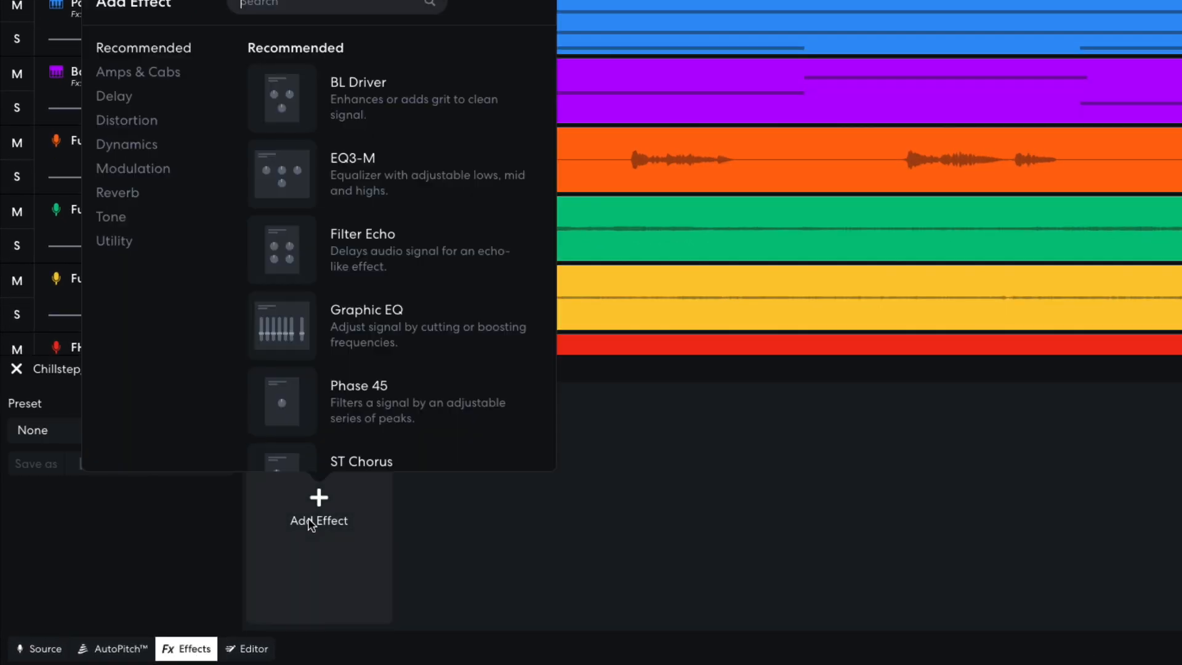
- Add Studio Reverb to the Fm synth track and lower its volume to about -6 dB
{"action": "left_click", "coordinate": [119, 192]}
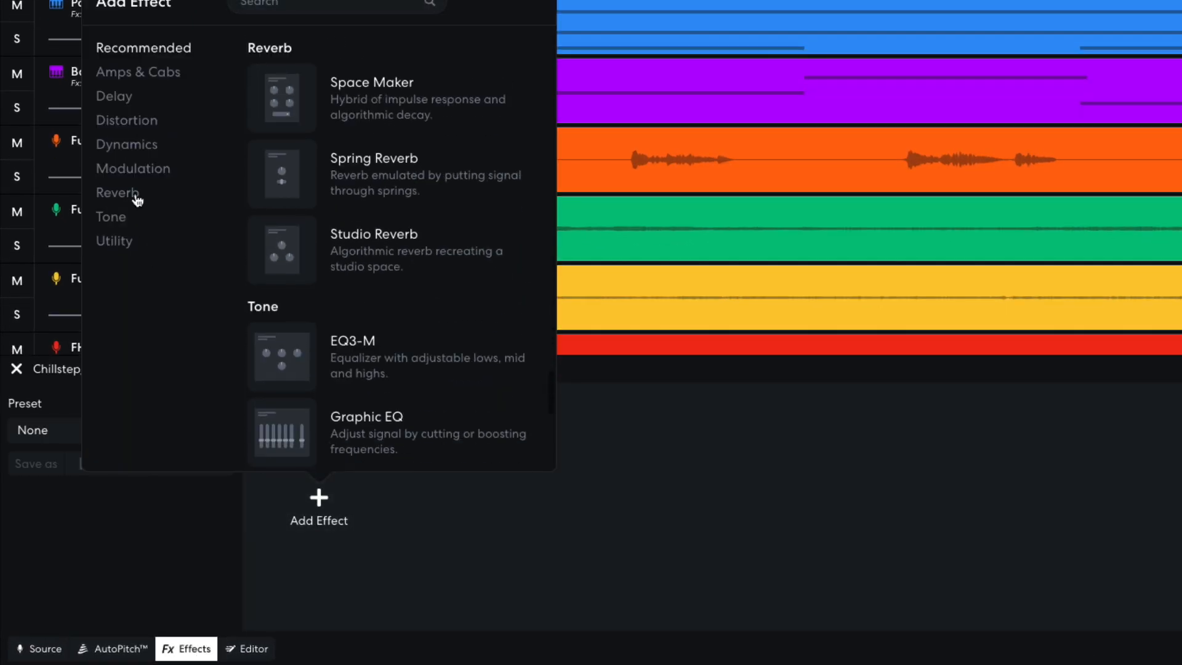
{"action": "left_click", "coordinate": [372, 250]}
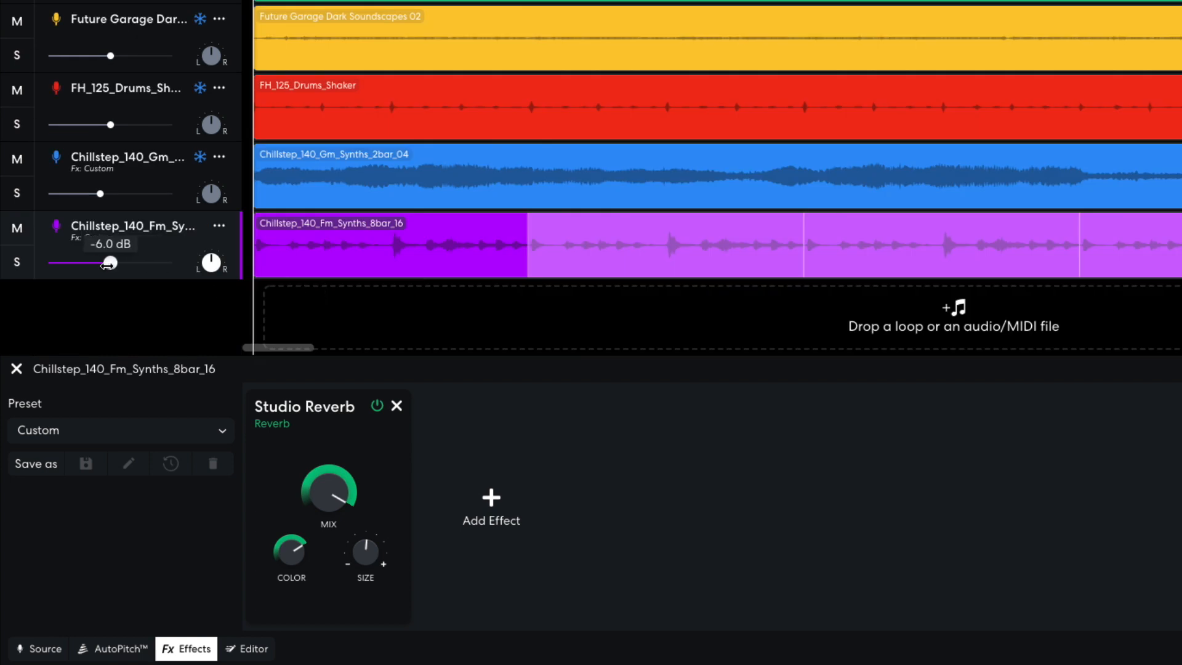
{"action": "left_click_drag", "start_coordinate": [103, 264], "coordinate": [112, 263]}
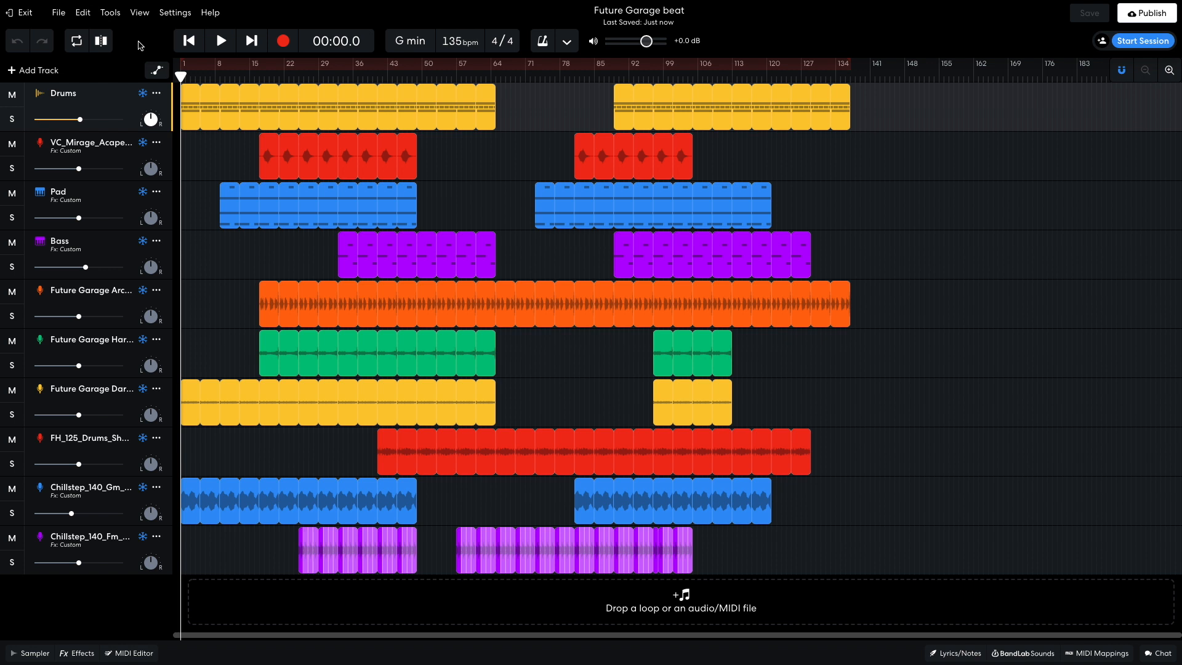
- Start playback of the finished Future Garage arrangement from the beginning
{"action": "left_click", "coordinate": [221, 41]}
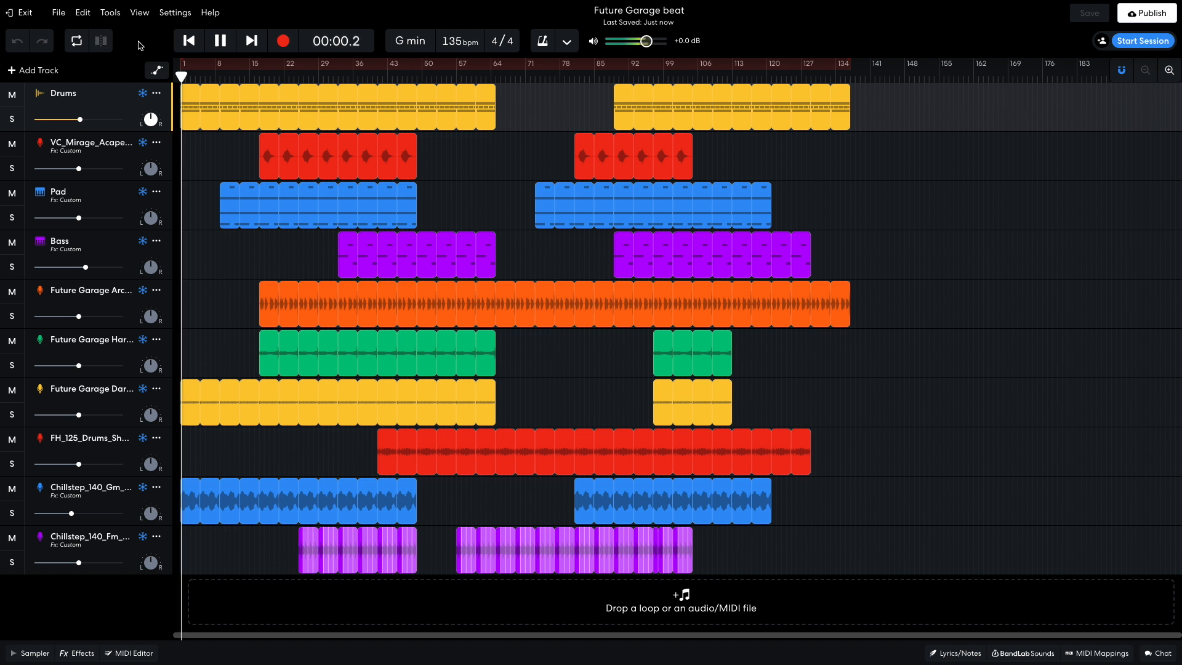